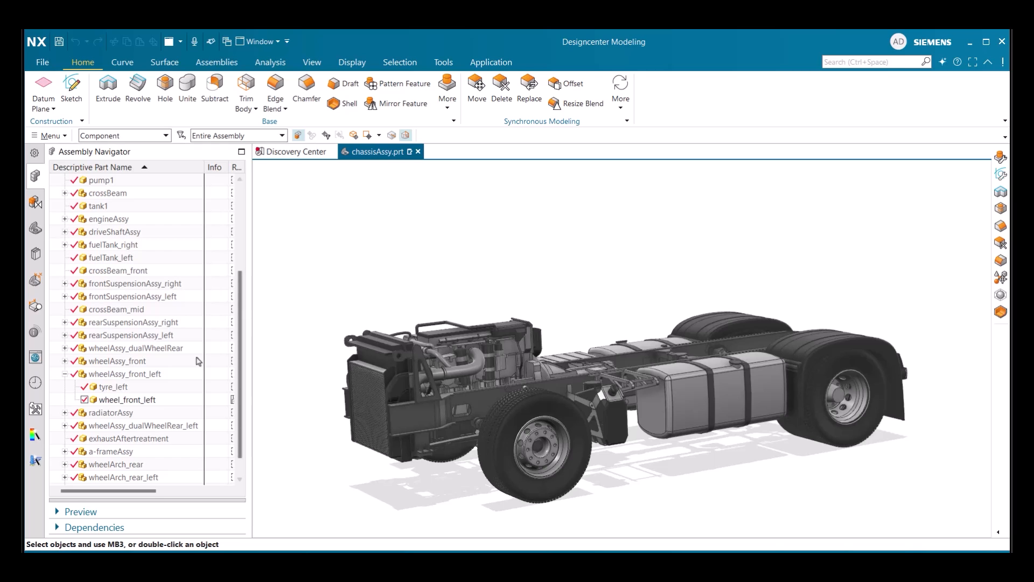
Open wheel_front_left in its own window from the Assembly Navigator.
{"action": "right_click", "coordinate": [127, 399]}
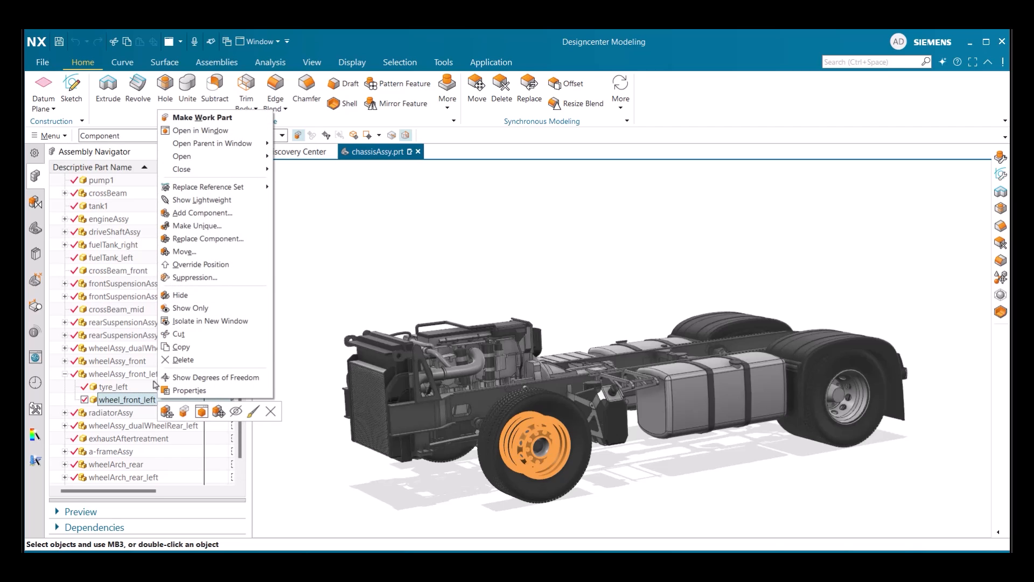
{"action": "mouse_move", "coordinate": [208, 131]}
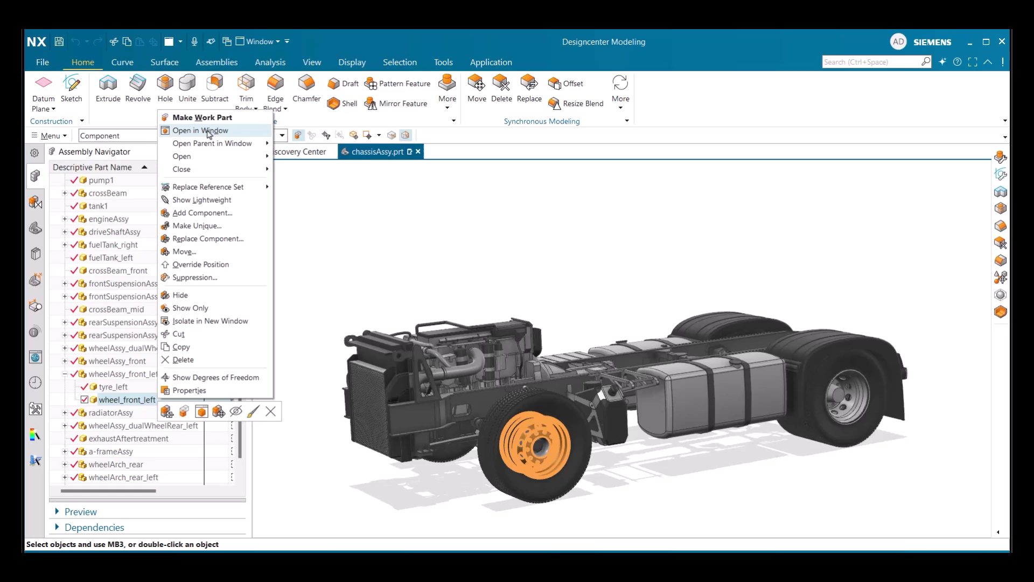
{"action": "left_click", "coordinate": [199, 130]}
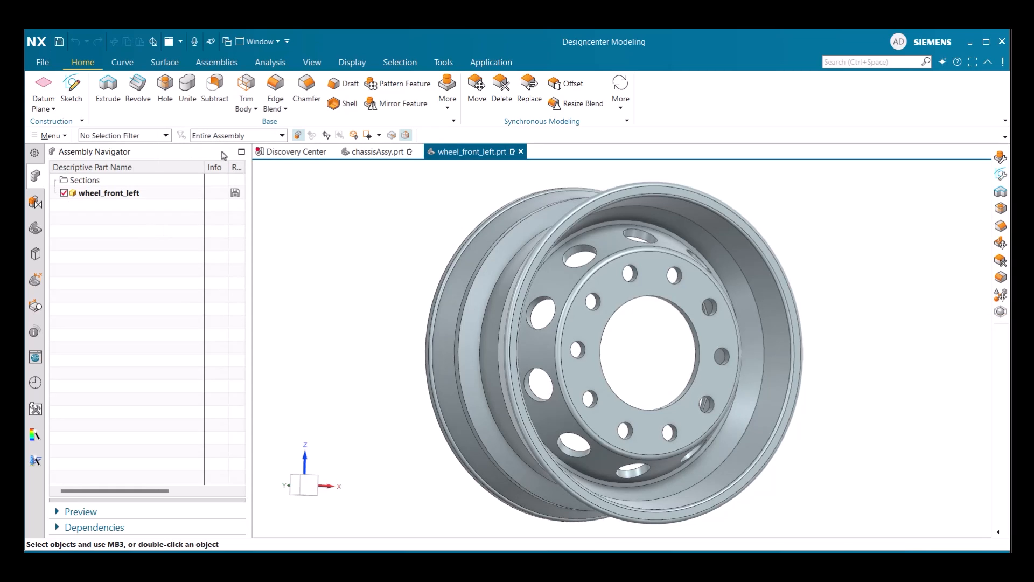
Limit picking to edges only, then faces only, and select two hub faces.
{"action": "left_click", "coordinate": [327, 136]}
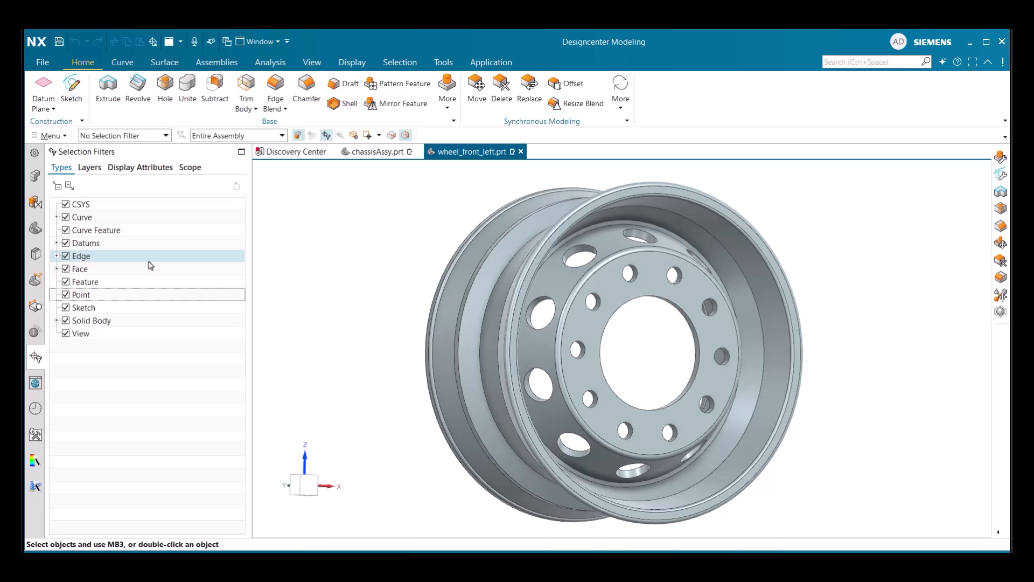
{"action": "left_click", "coordinate": [81, 255]}
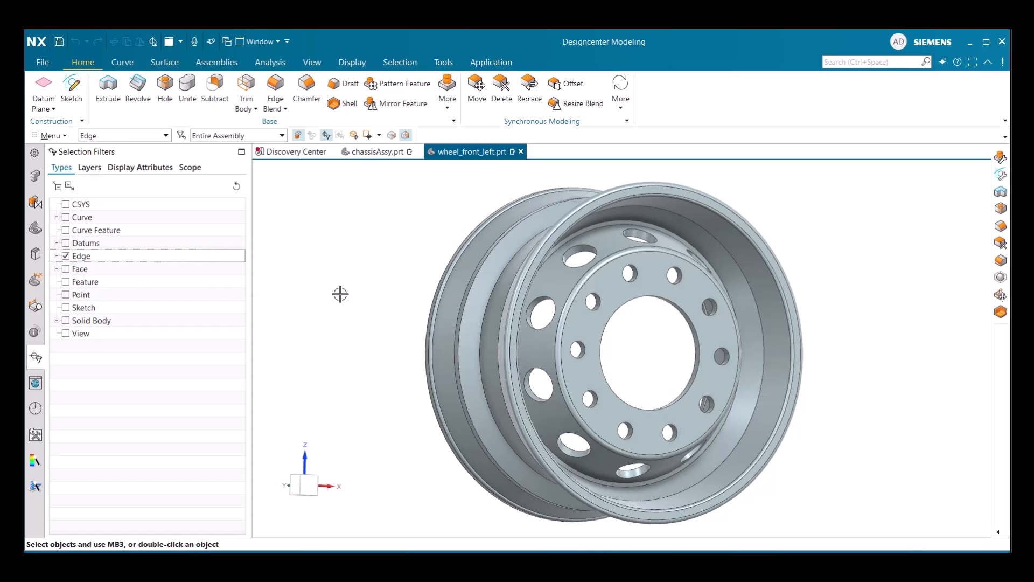
{"action": "mouse_move", "coordinate": [589, 305]}
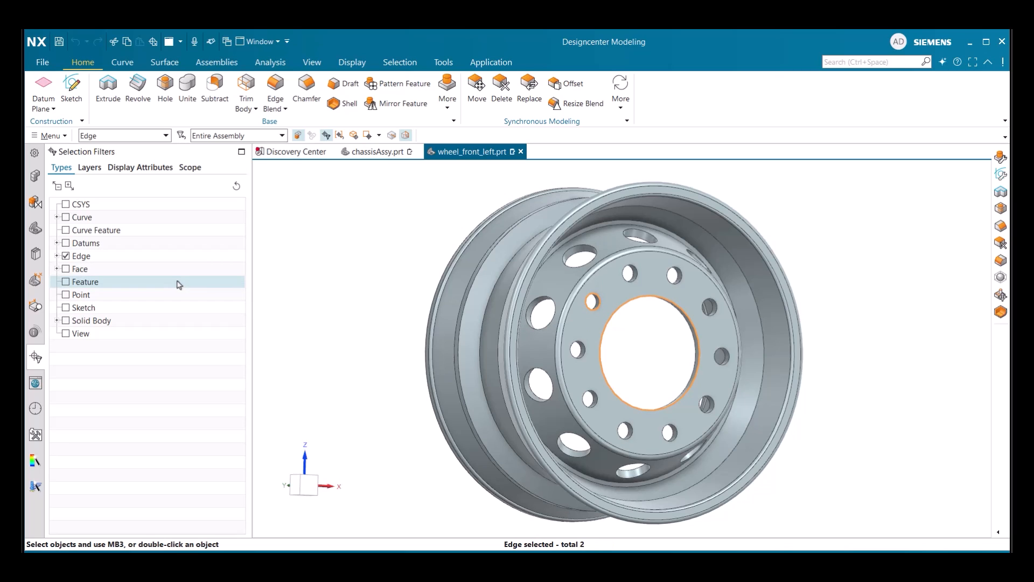
{"action": "left_click", "coordinate": [66, 268]}
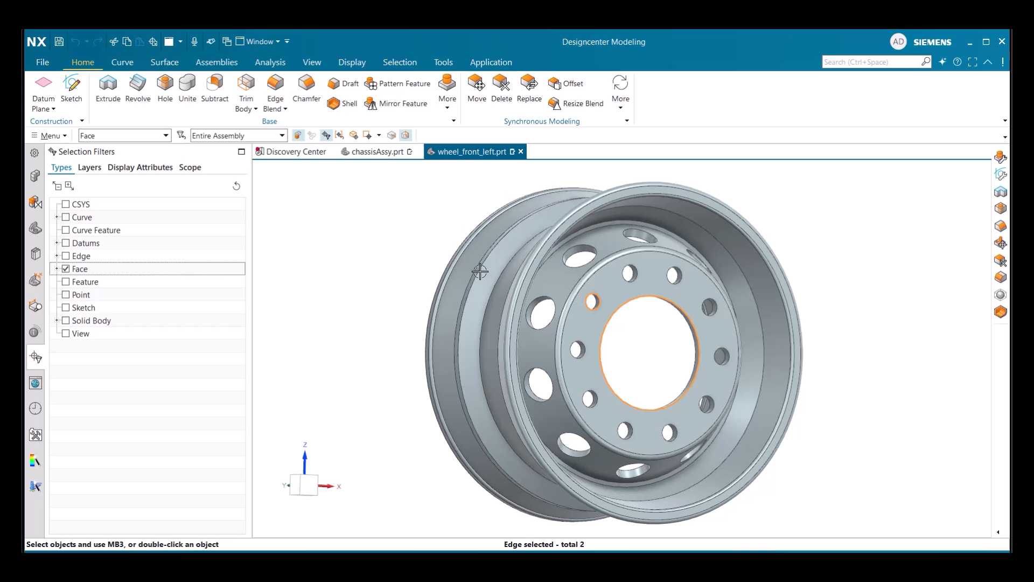
{"action": "left_click", "coordinate": [594, 288]}
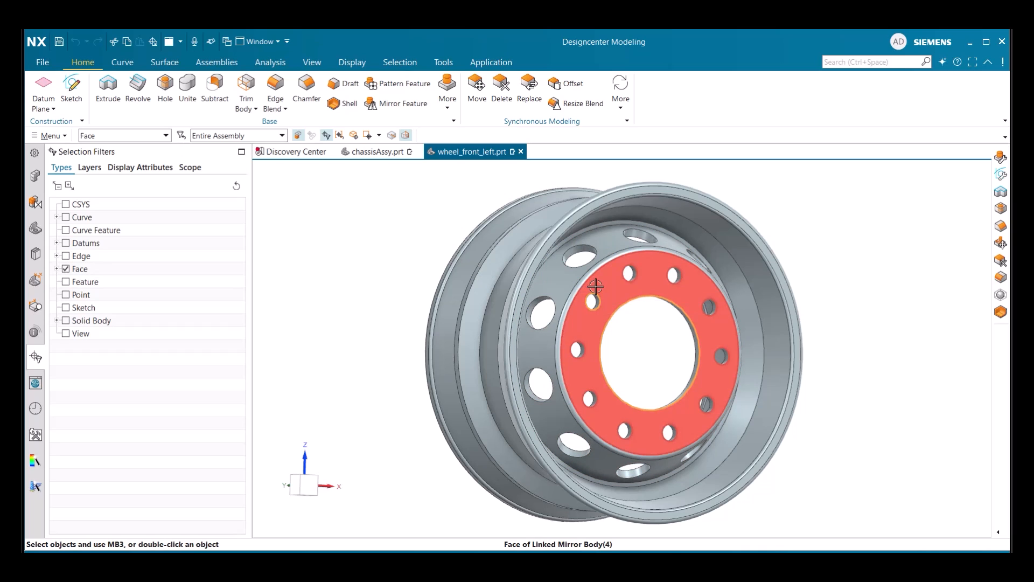
{"action": "left_click", "coordinate": [603, 289]}
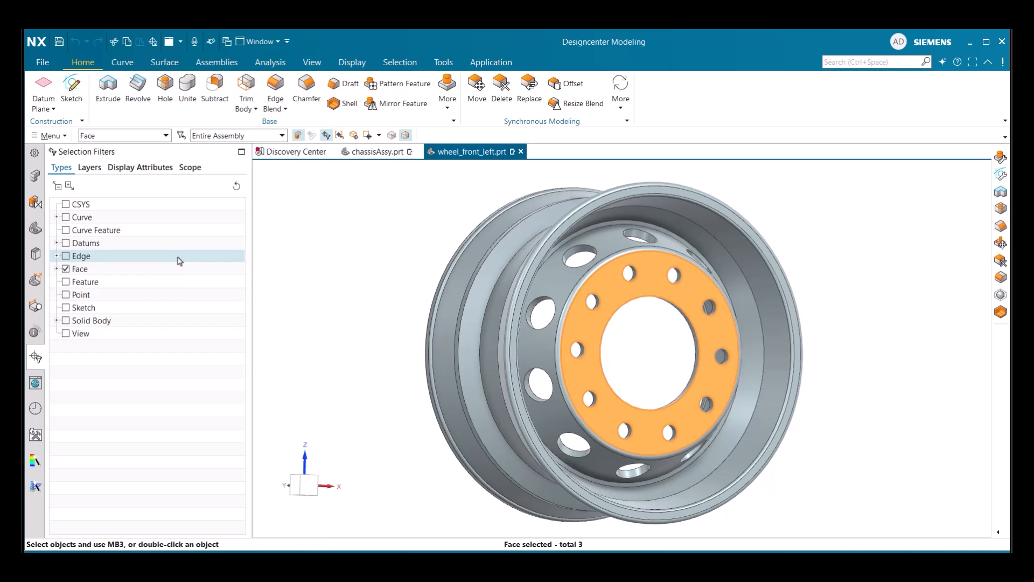
Allow edges and faces together and add the inner rim face to the selection.
{"action": "left_click", "coordinate": [66, 256]}
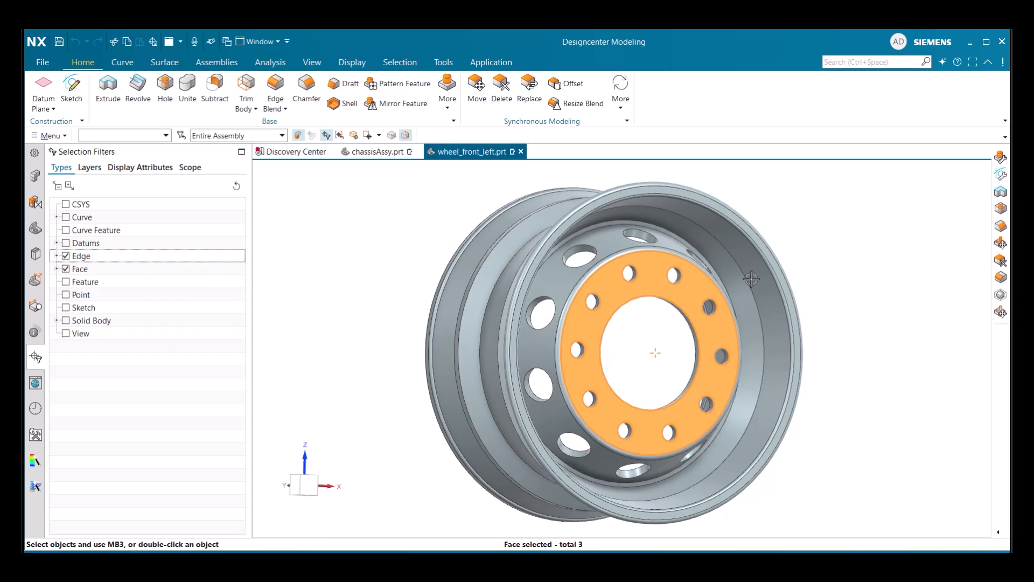
{"action": "mouse_move", "coordinate": [596, 251]}
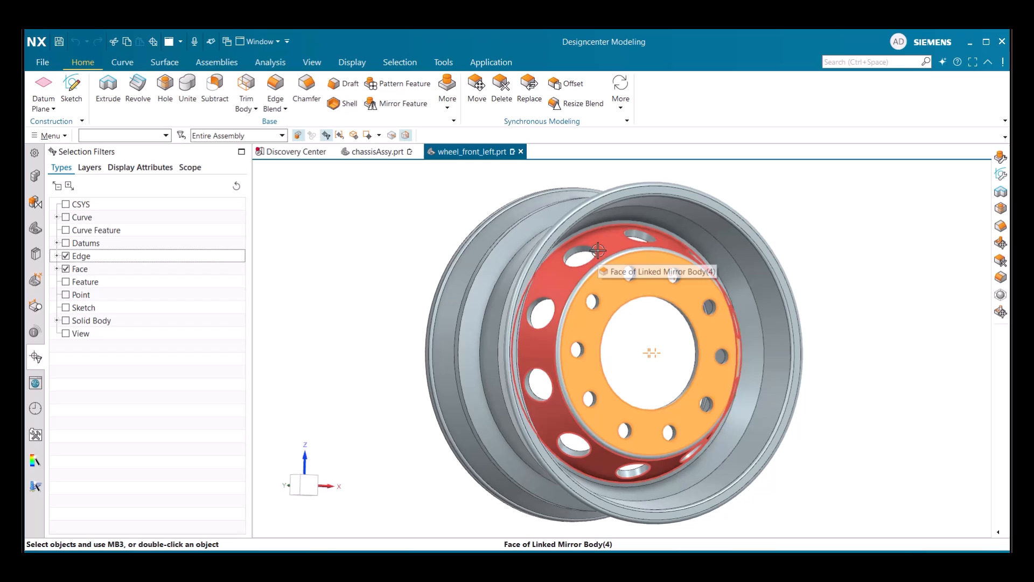
{"action": "left_click", "coordinate": [595, 263]}
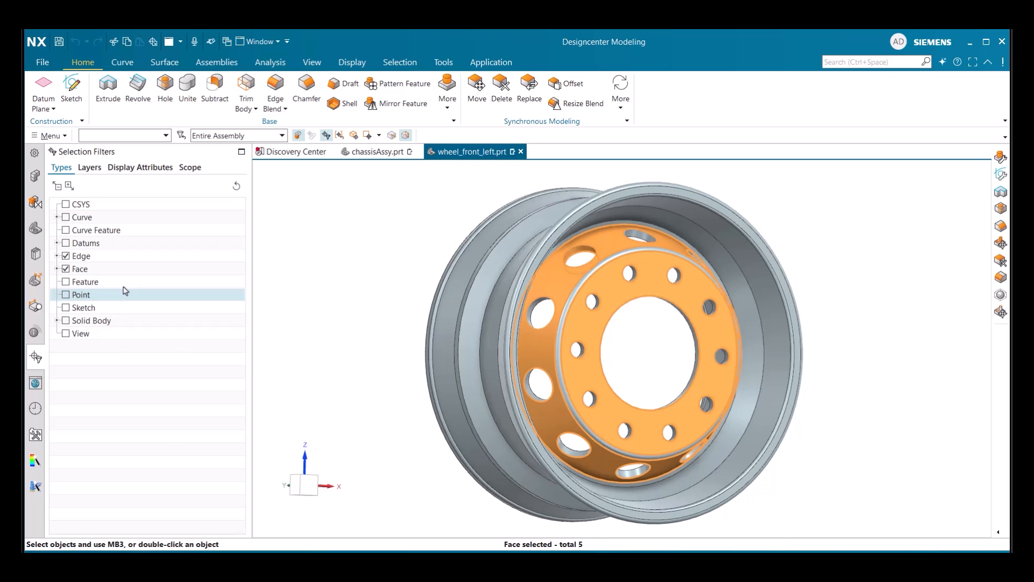
{"action": "mouse_move", "coordinate": [120, 273]}
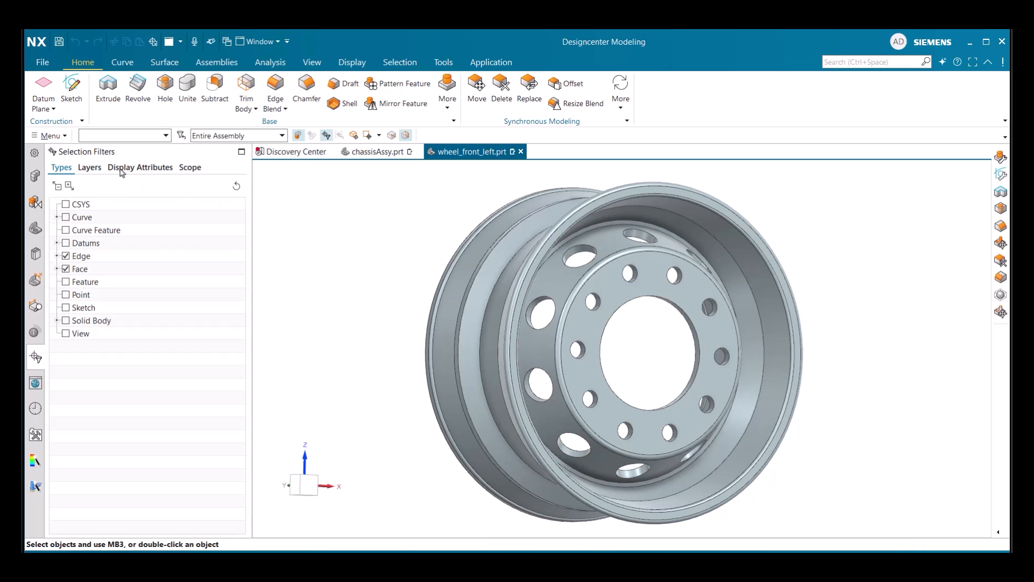
{"action": "left_click", "coordinate": [90, 167]}
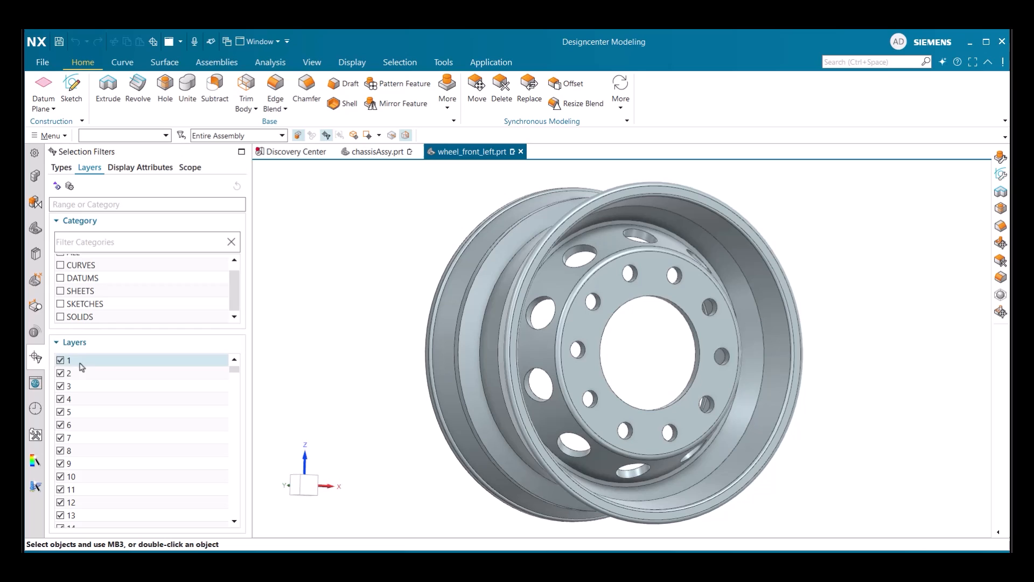
{"action": "scroll", "scroll_direction": "down", "scroll_amount": 3}
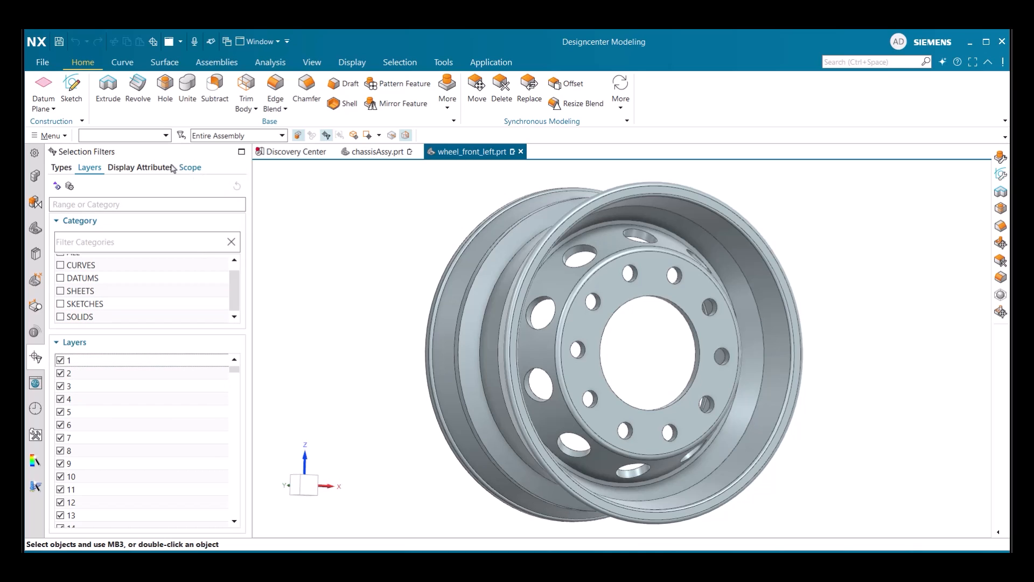
{"action": "left_click", "coordinate": [140, 167]}
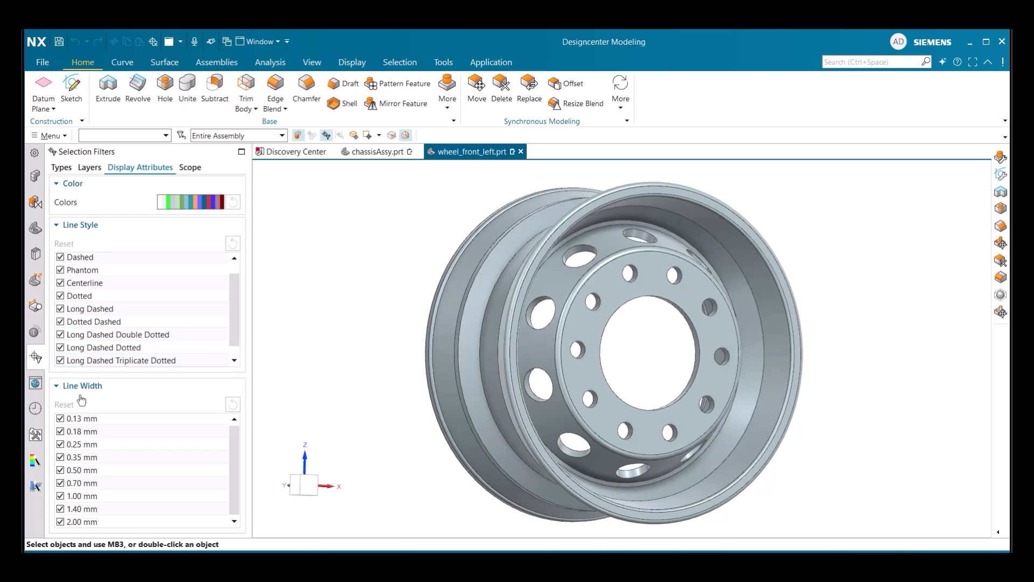
{"action": "mouse_move", "coordinate": [153, 192]}
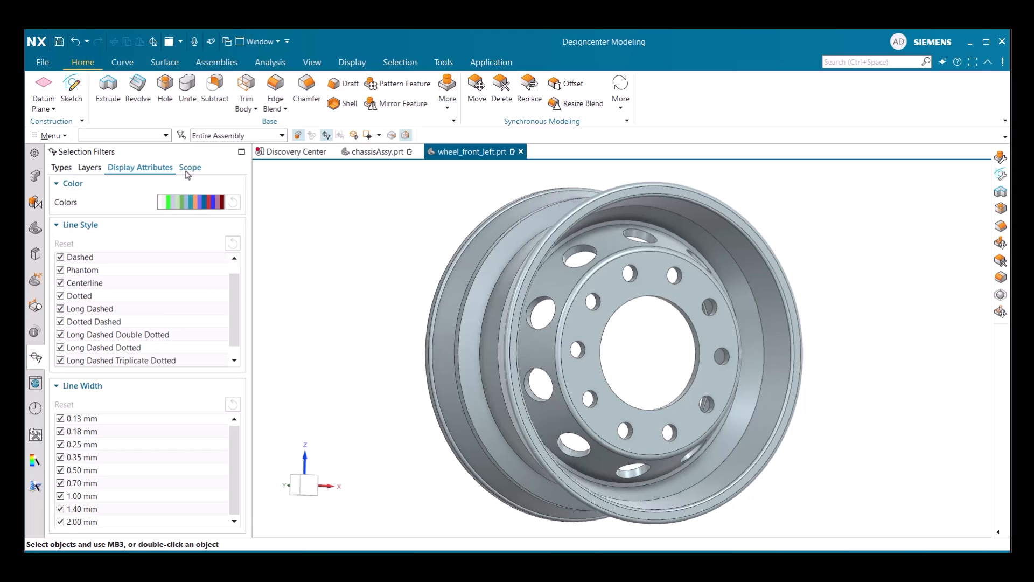
{"action": "left_click", "coordinate": [191, 167]}
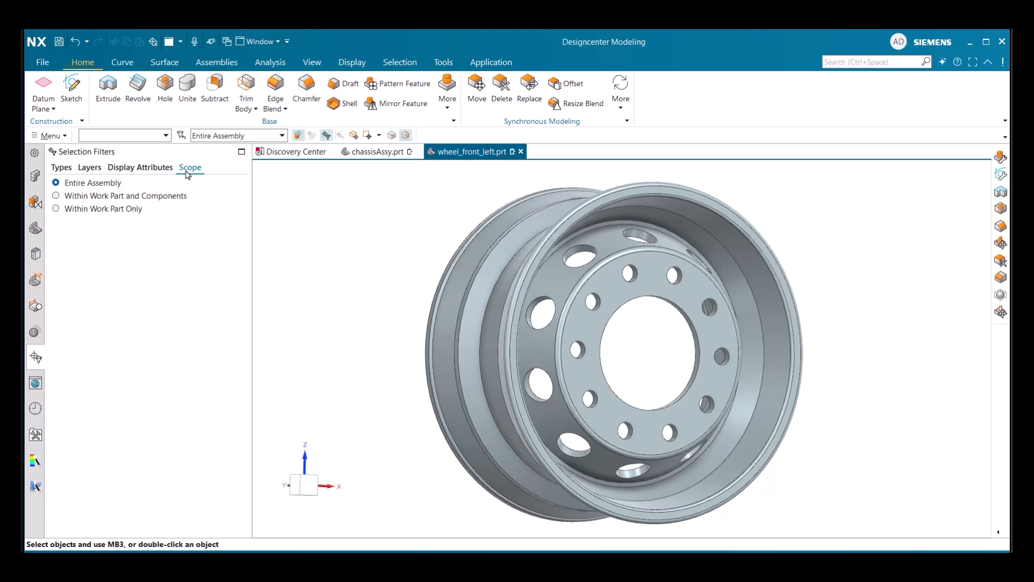
{"action": "mouse_move", "coordinate": [165, 214]}
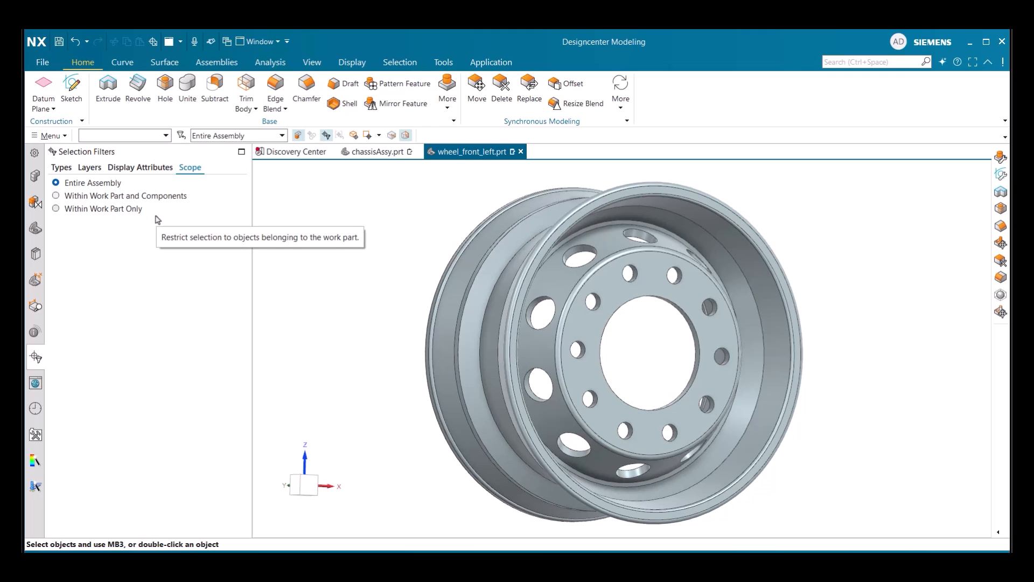
{"action": "mouse_move", "coordinate": [68, 165]}
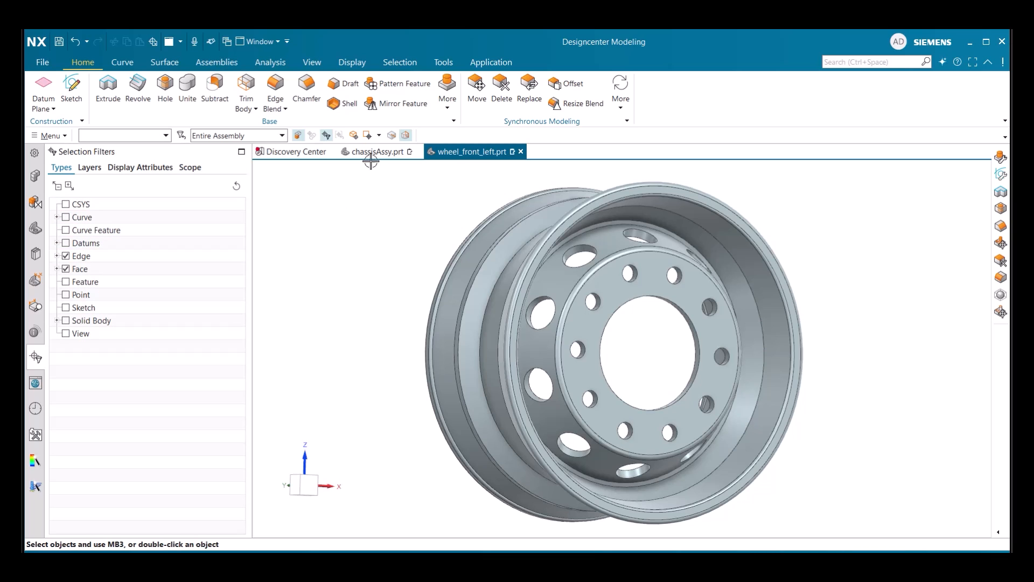
Switch to chassisAssy.prt and show its Assembly Navigator part tree.
{"action": "left_click", "coordinate": [376, 151]}
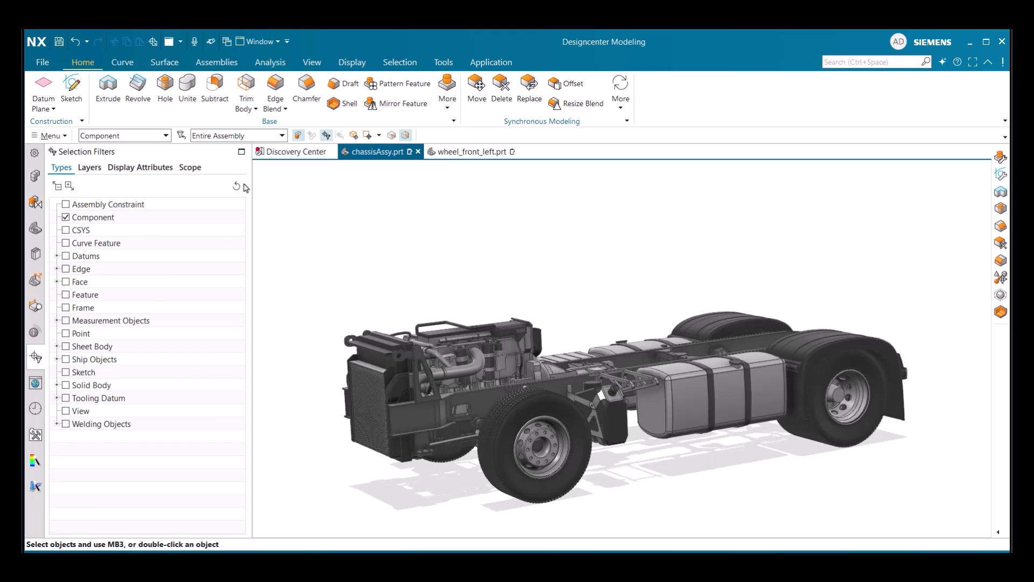
{"action": "left_click", "coordinate": [58, 185]}
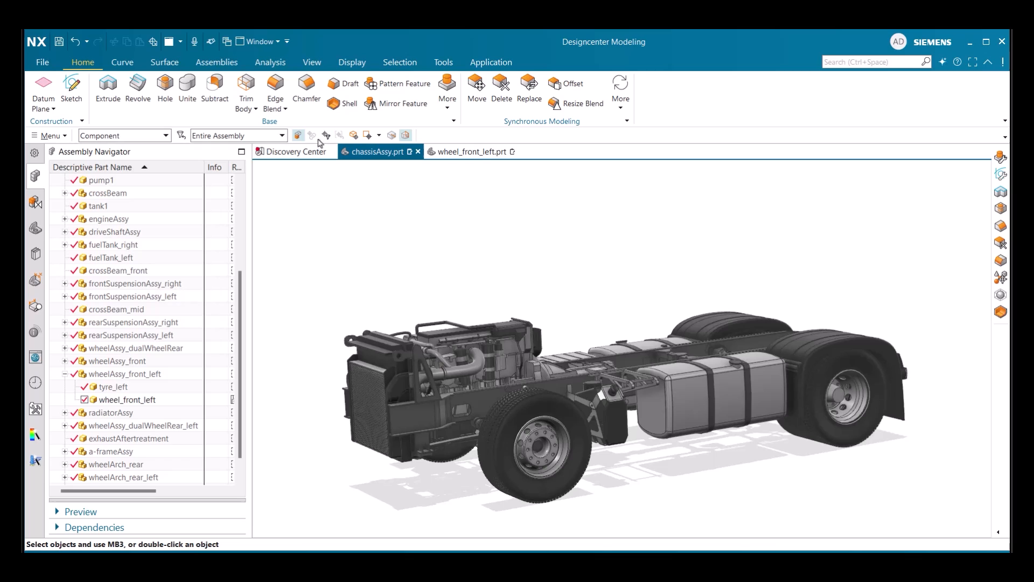
{"action": "left_click", "coordinate": [445, 375]}
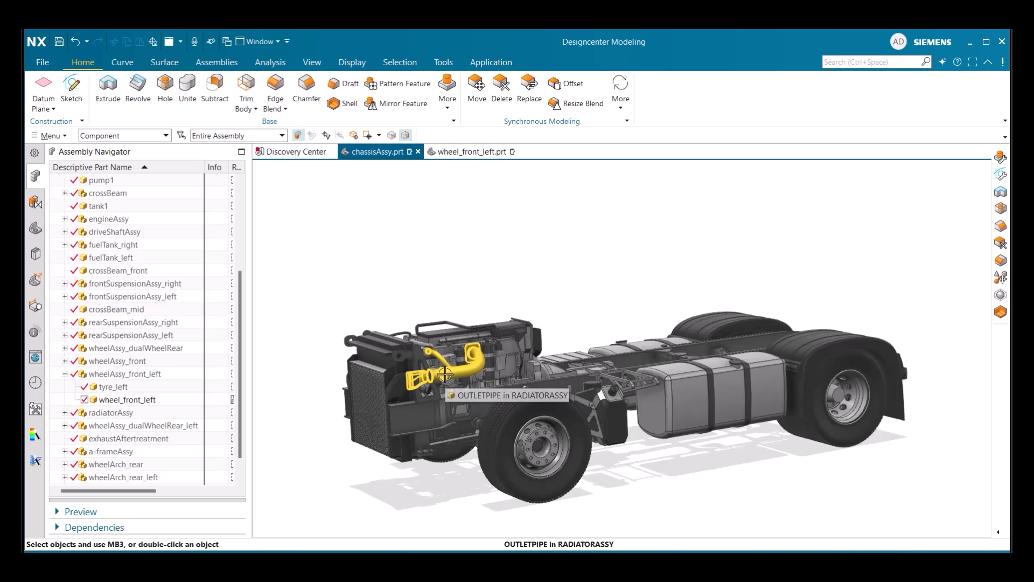
{"action": "right_click", "coordinate": [442, 376]}
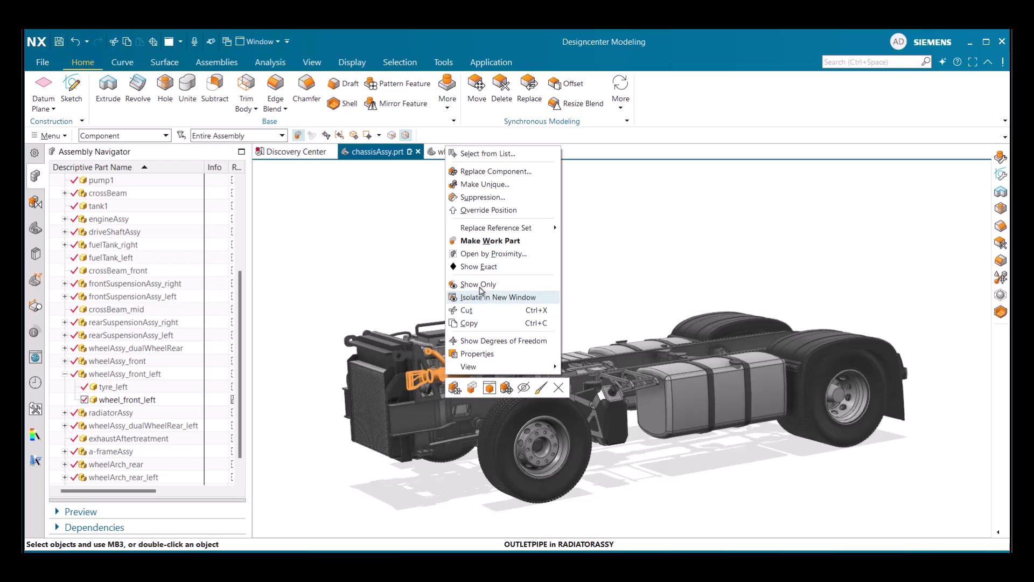
{"action": "left_click", "coordinate": [499, 297]}
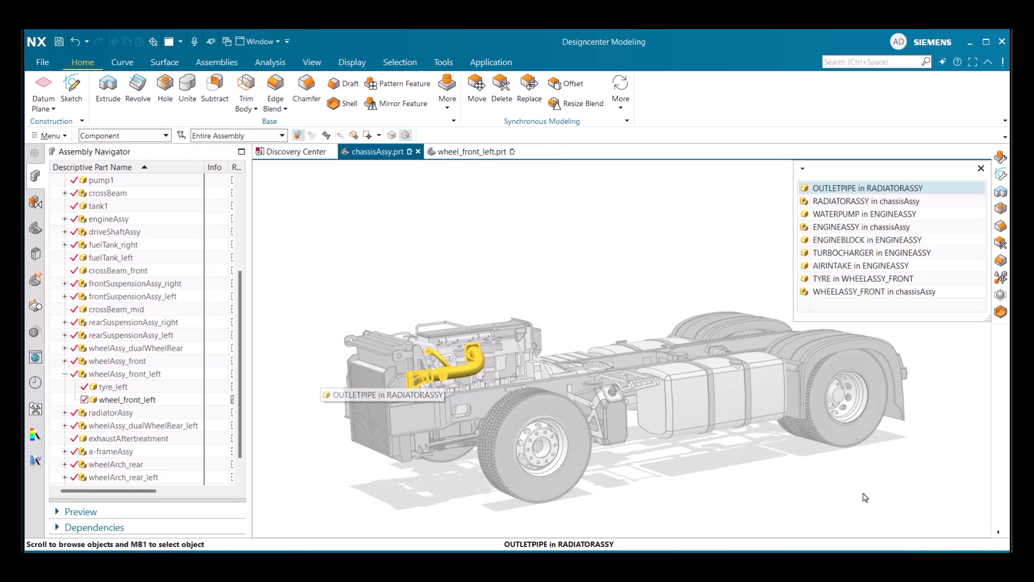
{"action": "mouse_move", "coordinate": [843, 304]}
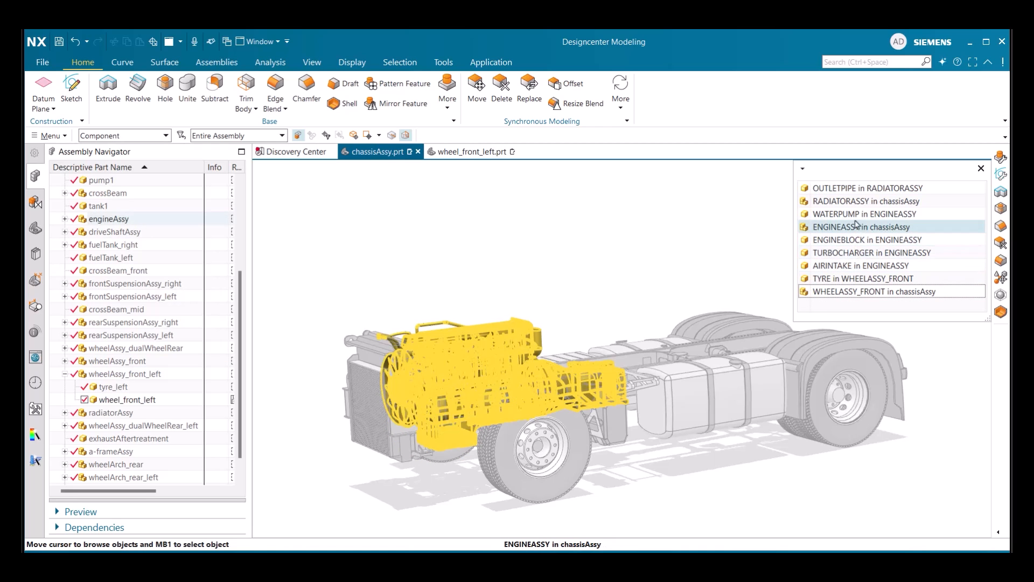
{"action": "mouse_move", "coordinate": [865, 188]}
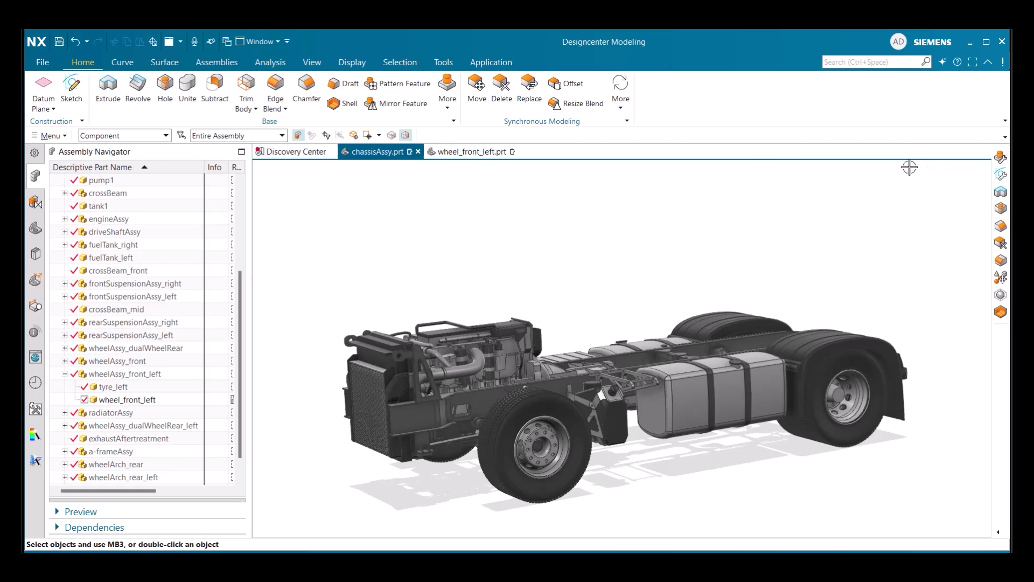
Start a chamfer on the wheel's bolt-hole edges, then cancel it without applying.
{"action": "left_click", "coordinate": [469, 152]}
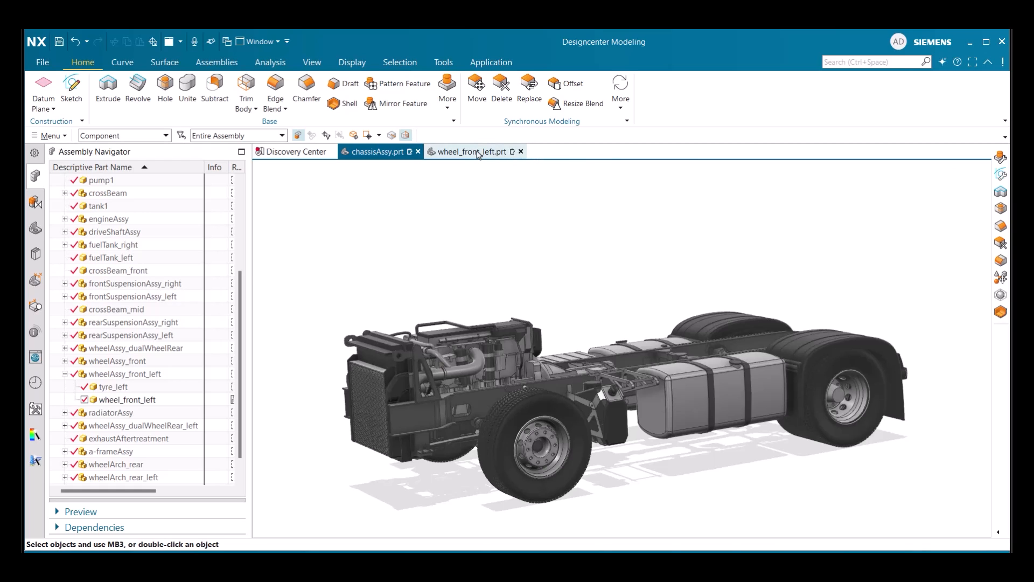
{"action": "left_click", "coordinate": [469, 151]}
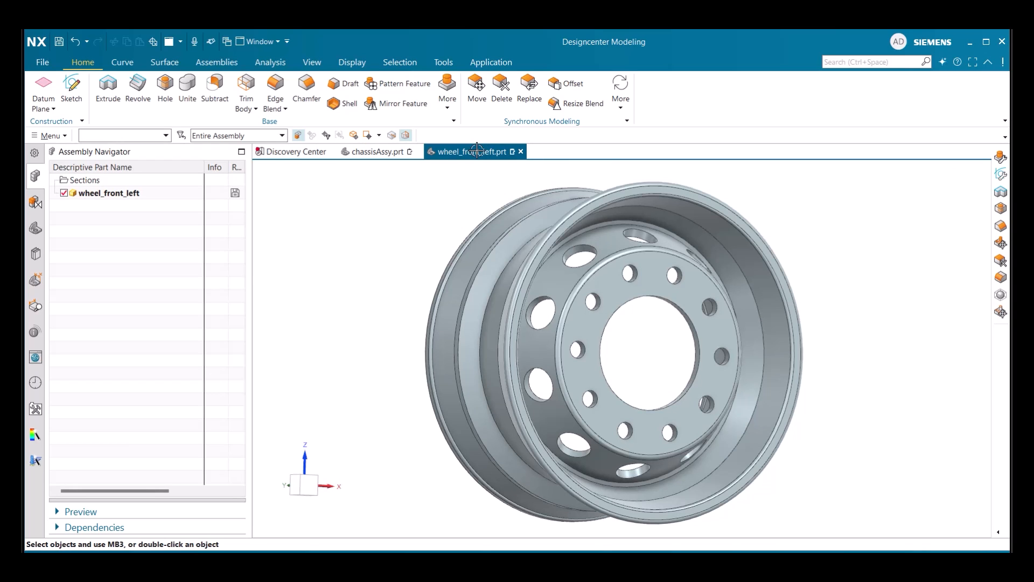
{"action": "mouse_move", "coordinate": [306, 92]}
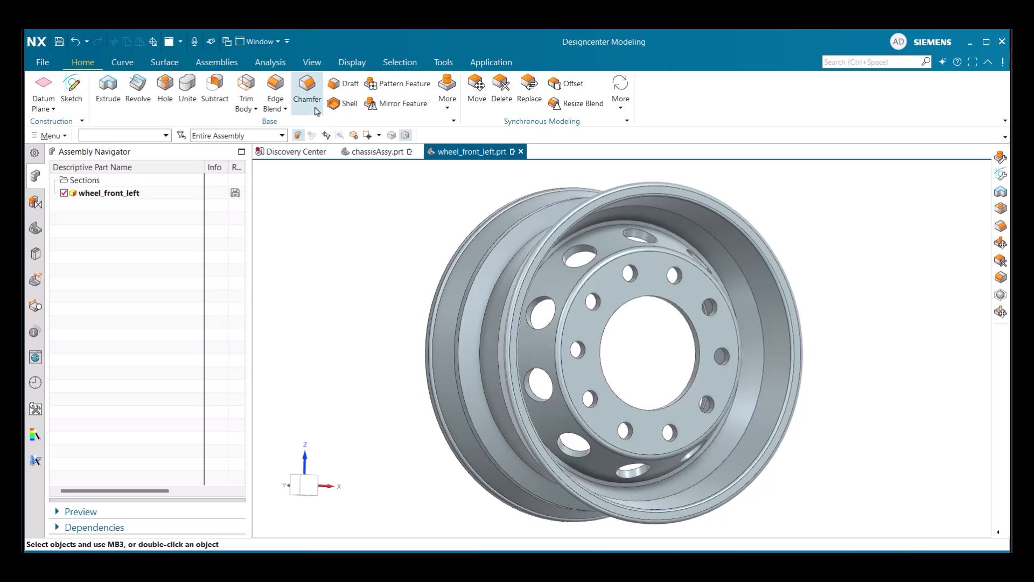
{"action": "left_click", "coordinate": [307, 89]}
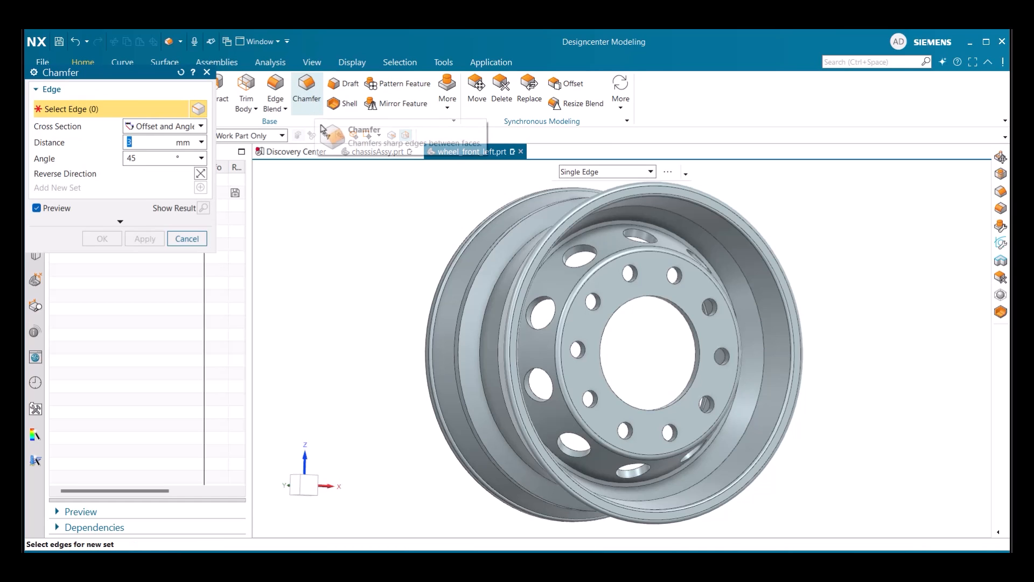
{"action": "mouse_move", "coordinate": [591, 287]}
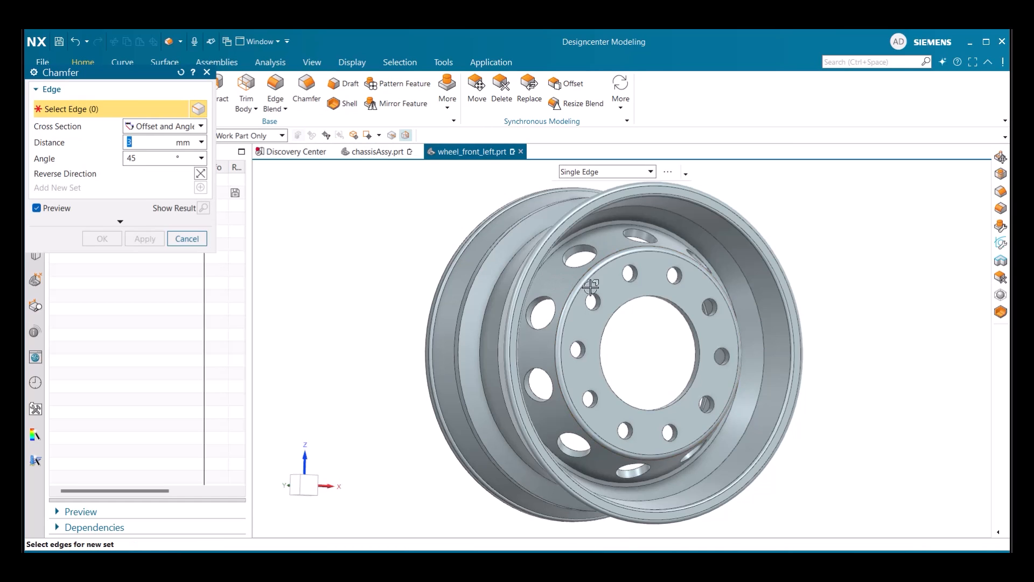
{"action": "left_click", "coordinate": [592, 301]}
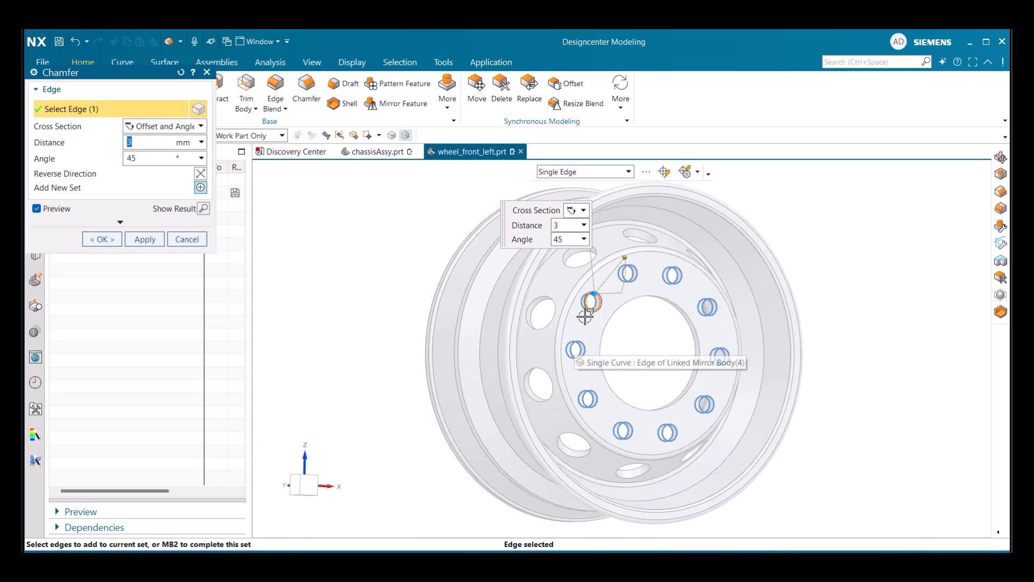
{"action": "mouse_move", "coordinate": [600, 228]}
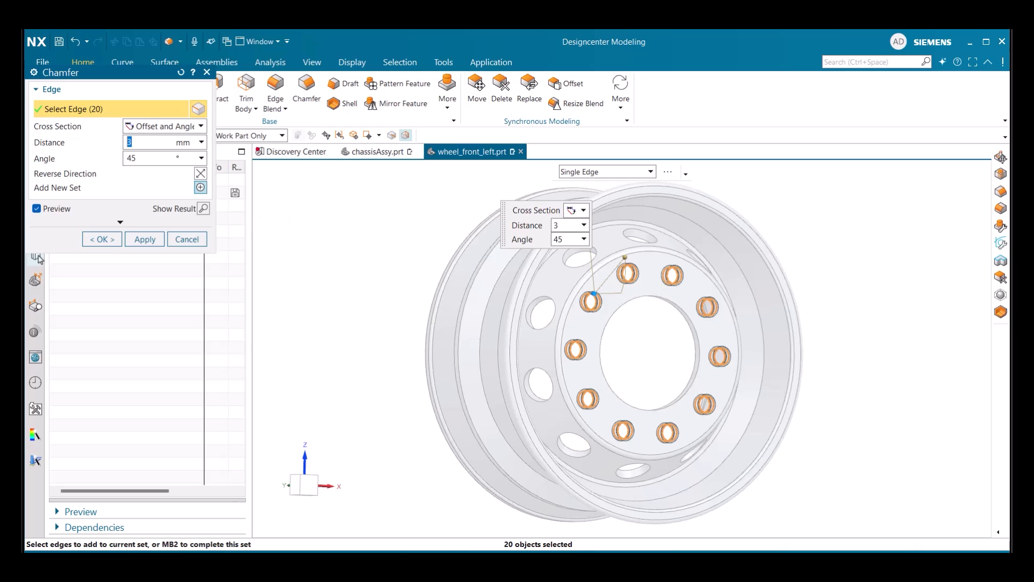
{"action": "left_click", "coordinate": [101, 239]}
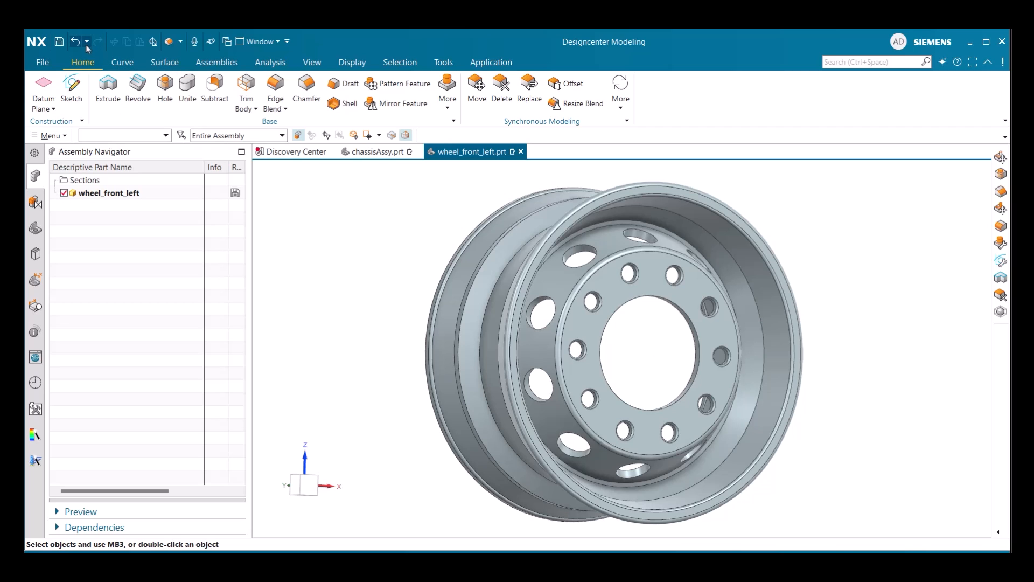
In Customize, search 'select s' and drag Select Similar Faces and Edges onto the Home ribbon.
{"action": "left_click", "coordinate": [75, 41]}
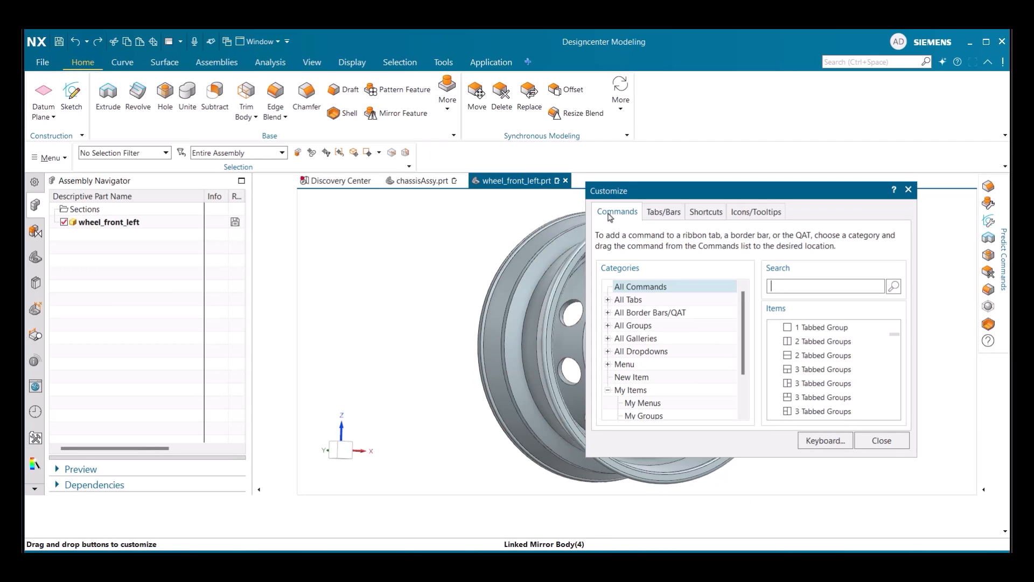
{"action": "type", "text": "s"}
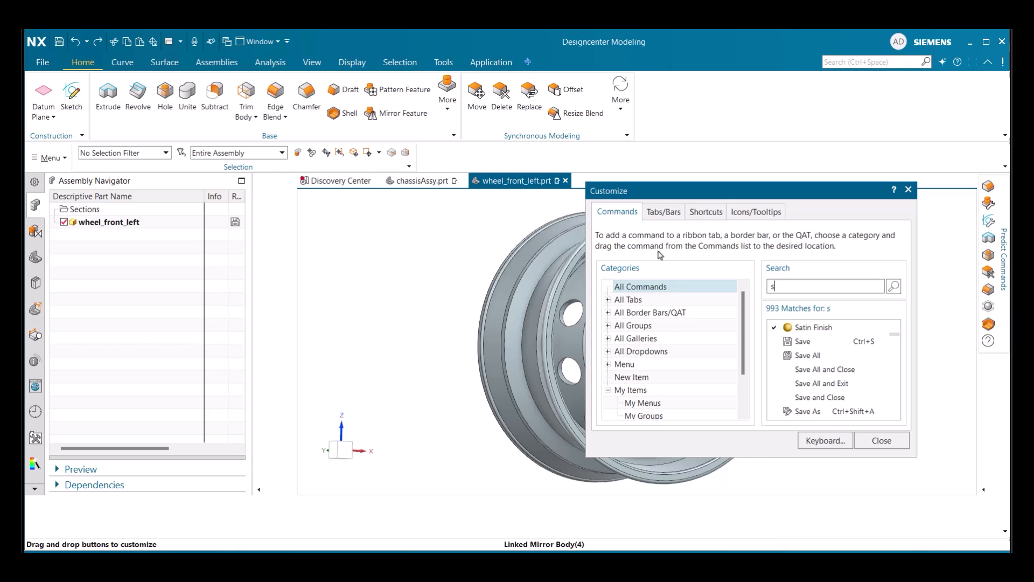
{"action": "type", "text": "elect"}
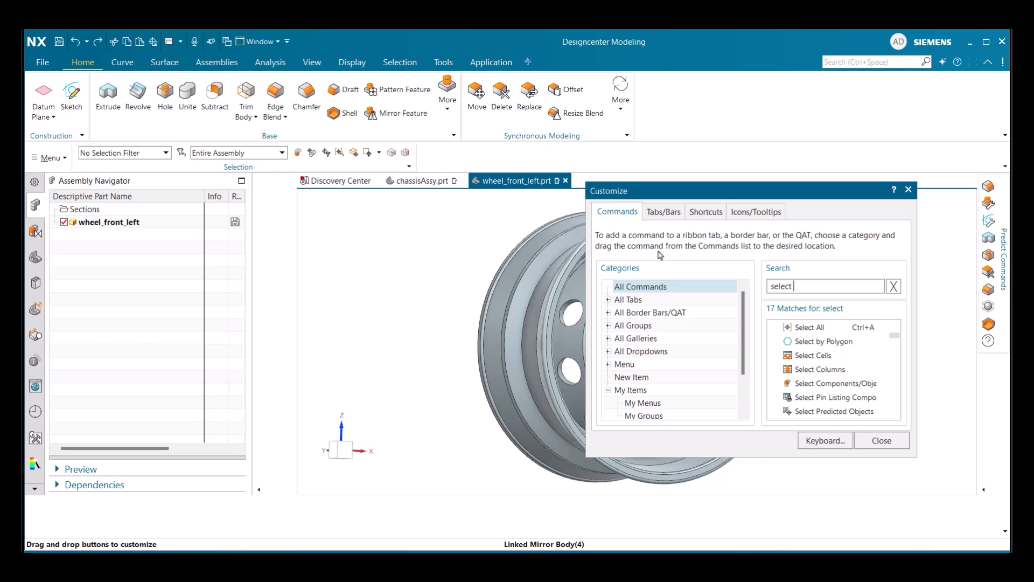
{"action": "type", "text": "s"}
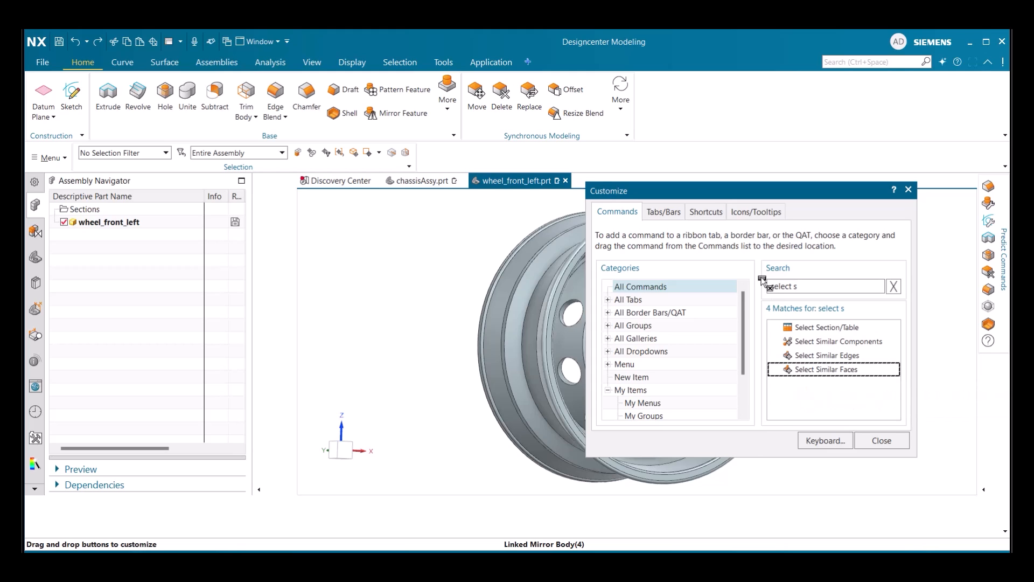
{"action": "left_click_drag", "start_coordinate": [833, 368], "coordinate": [659, 106]}
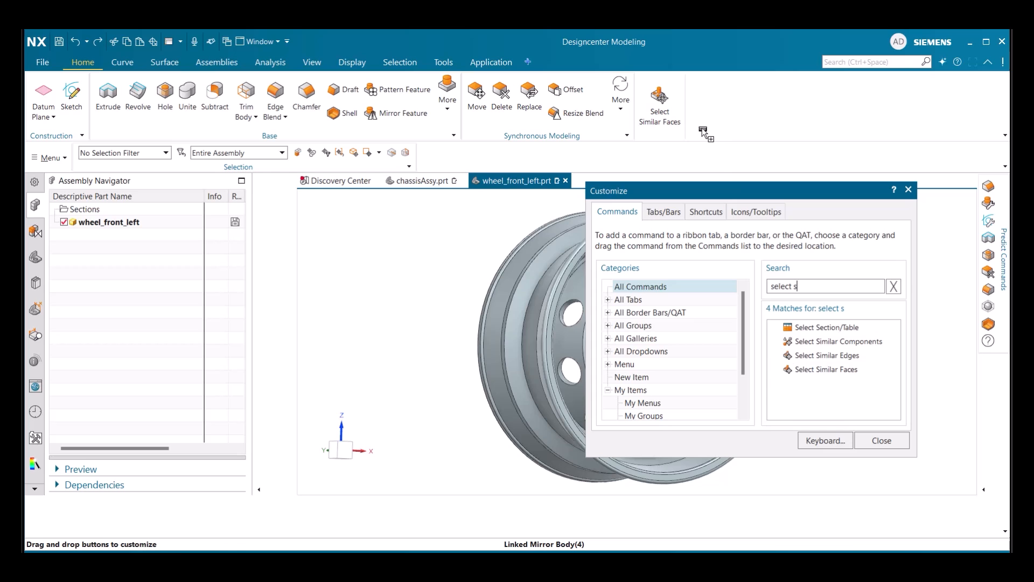
{"action": "left_click_drag", "start_coordinate": [828, 354], "coordinate": [707, 105]}
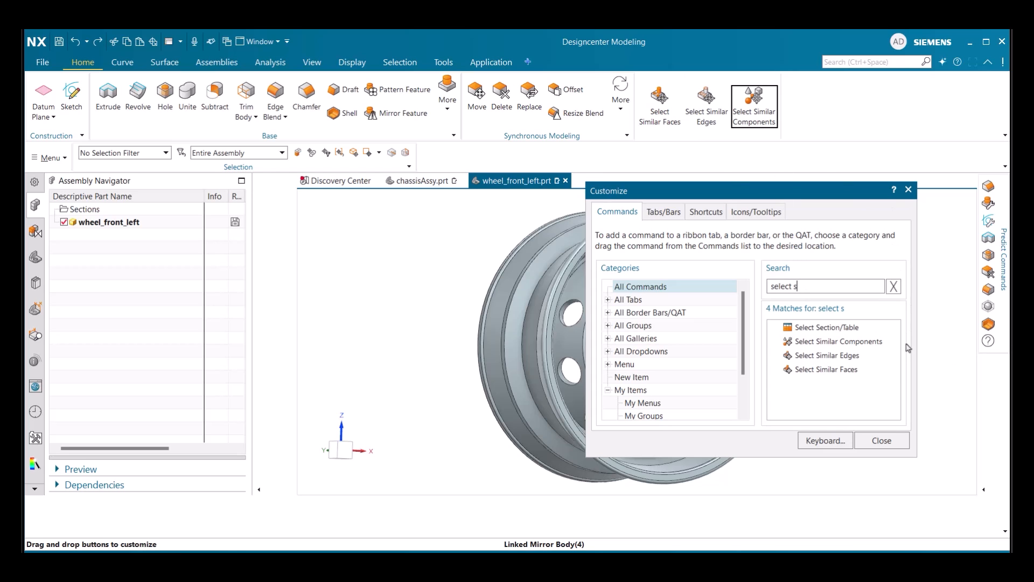
Start a new chamfer and launch Select Similar Edges from a picked bolt-hole edge.
{"action": "left_click", "coordinate": [881, 440]}
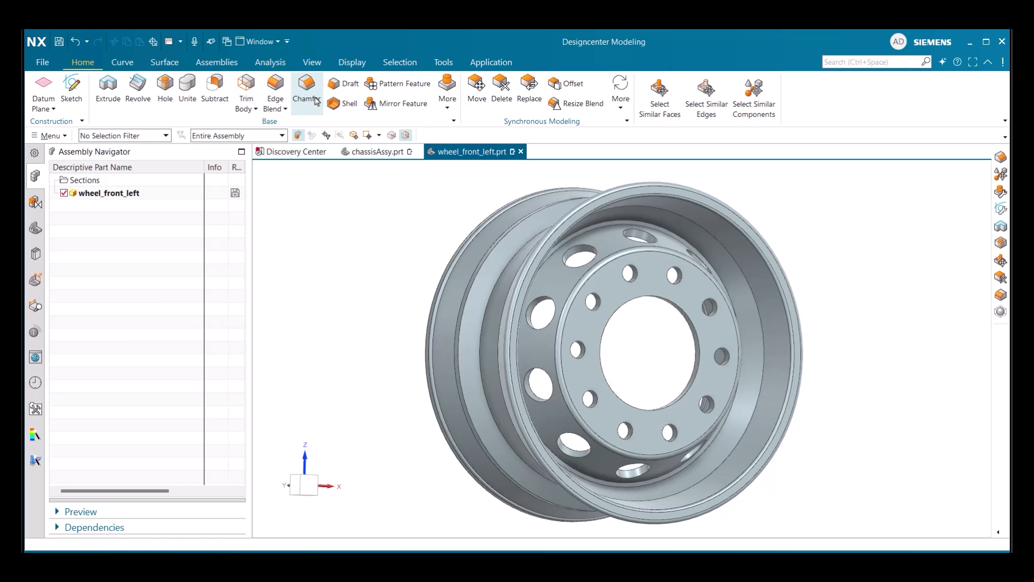
{"action": "left_click", "coordinate": [306, 84]}
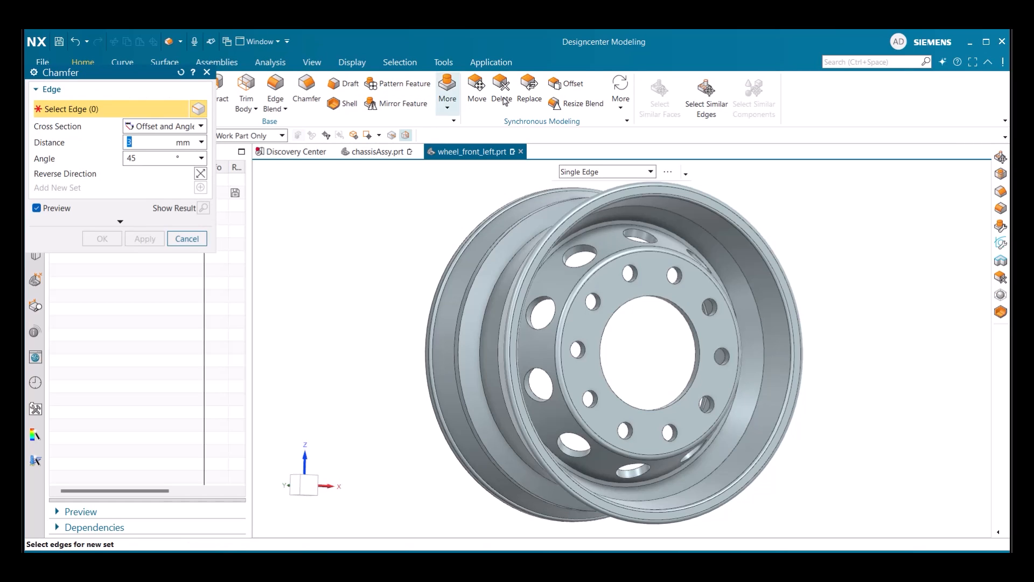
{"action": "mouse_move", "coordinate": [705, 96]}
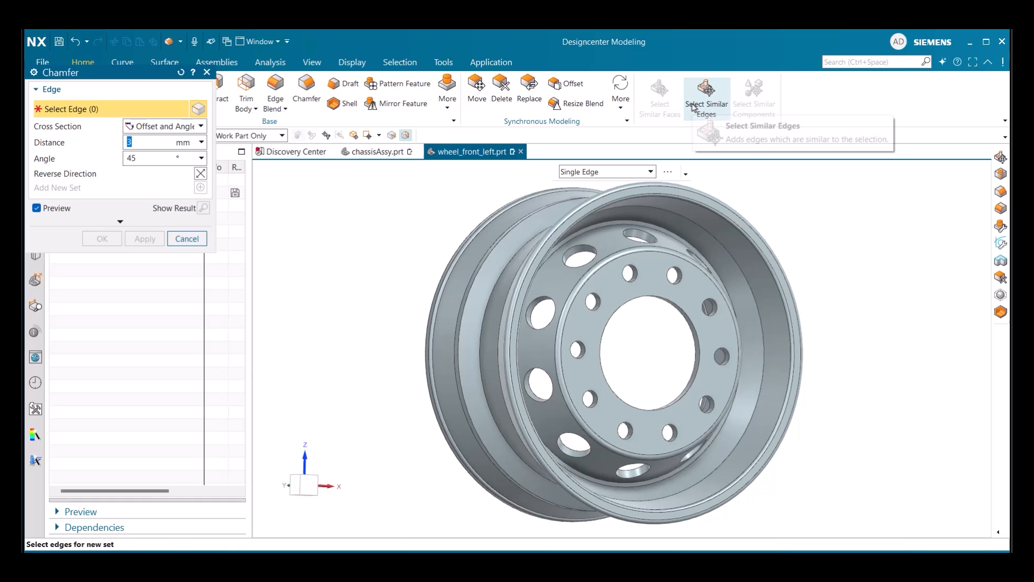
{"action": "left_click", "coordinate": [704, 96]}
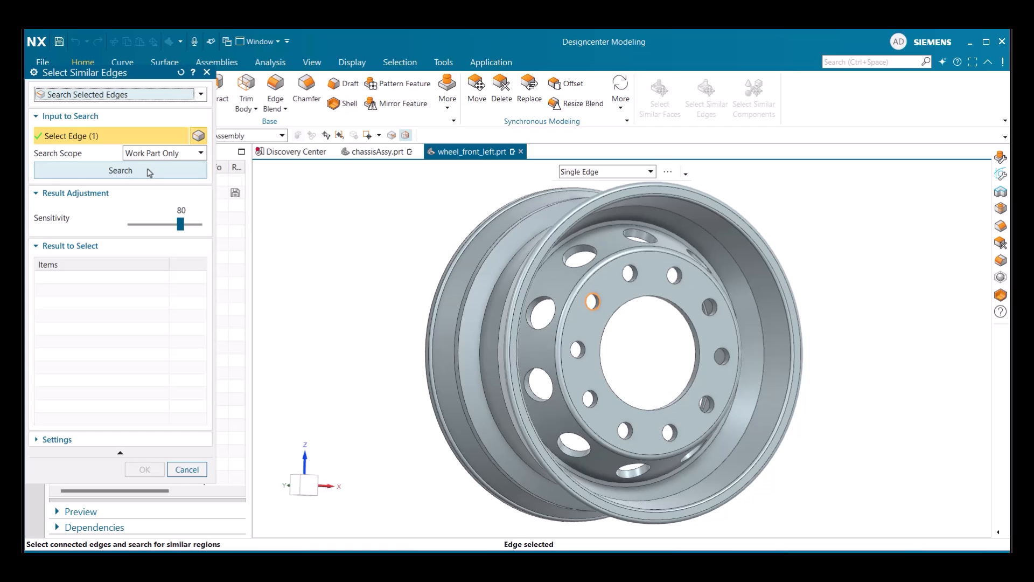
Search for similar edges and tune Sensitivity to 88 so only bolt-hole edges match.
{"action": "left_click", "coordinate": [120, 171]}
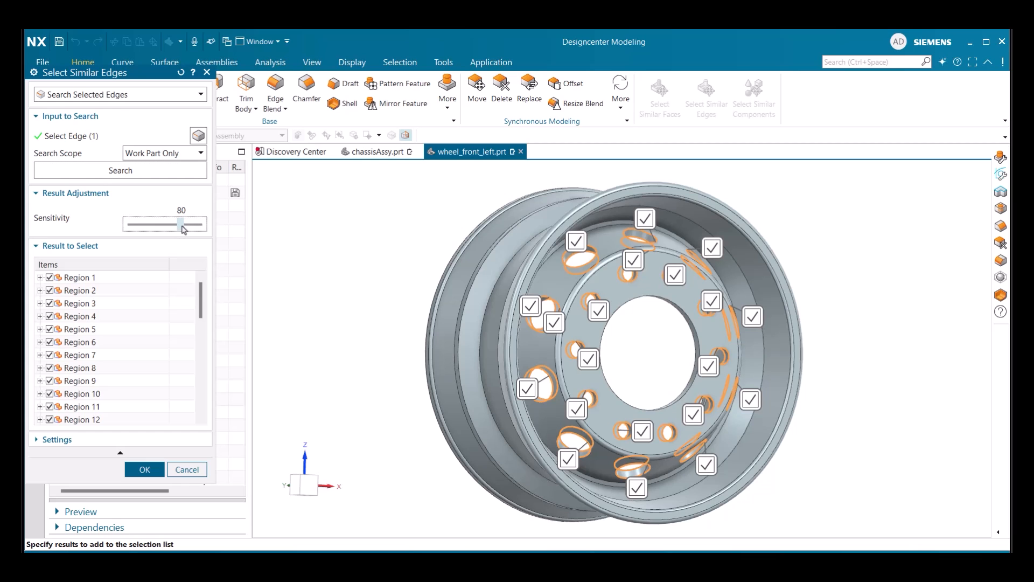
{"action": "left_click_drag", "start_coordinate": [183, 224], "coordinate": [204, 225]}
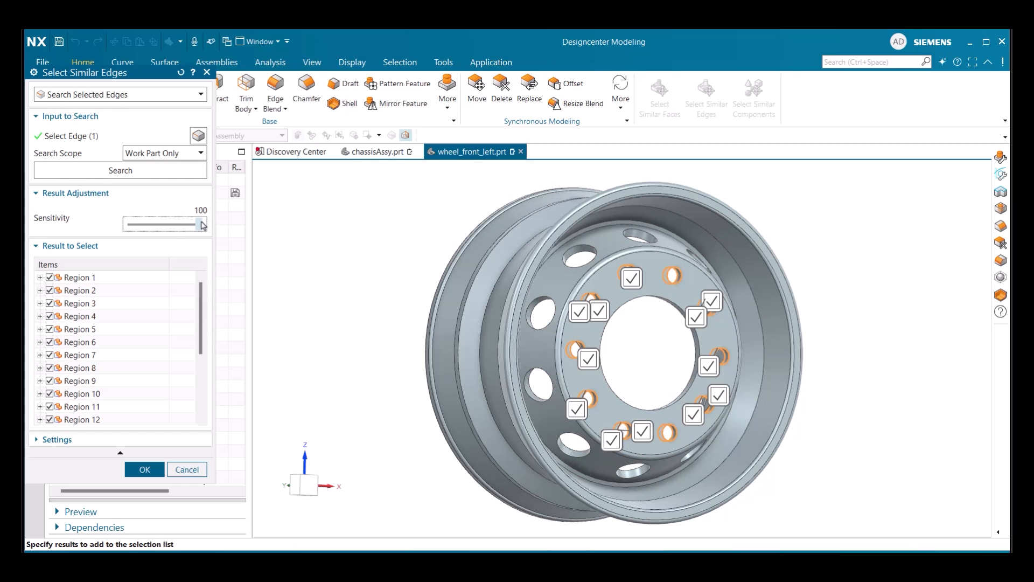
{"action": "left_click_drag", "start_coordinate": [198, 224], "coordinate": [152, 224]}
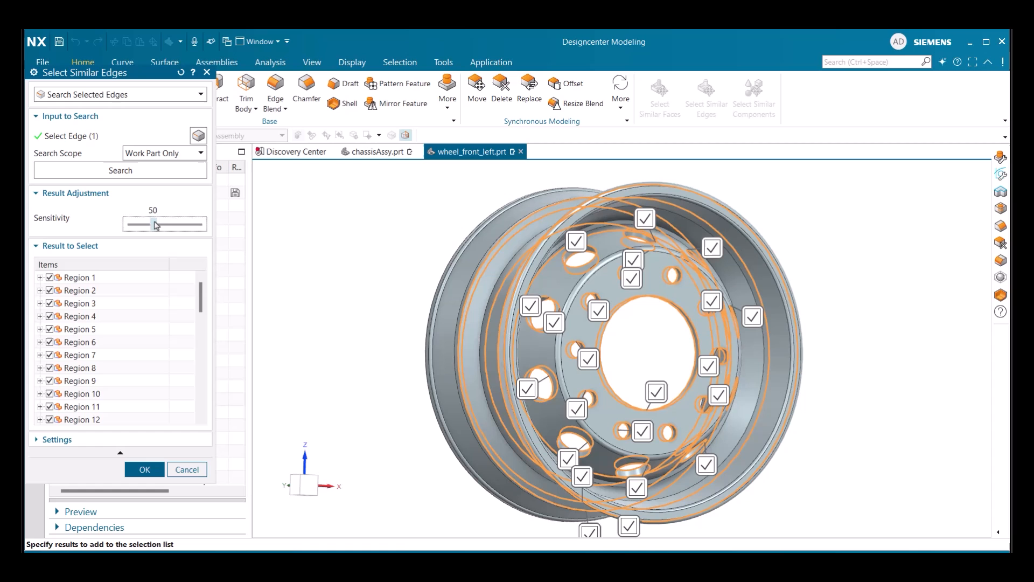
{"action": "left_click_drag", "start_coordinate": [136, 224], "coordinate": [192, 224]}
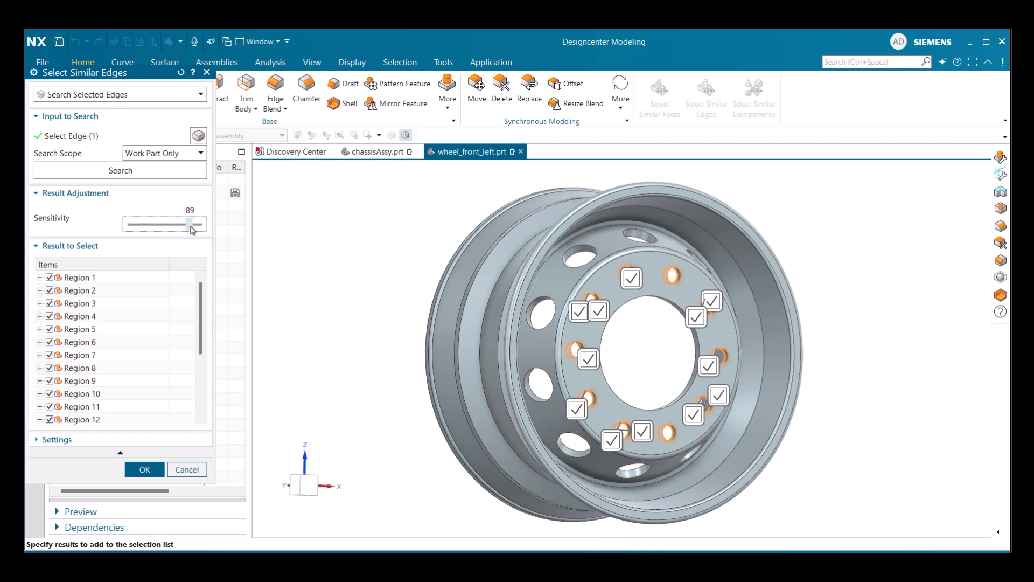
{"action": "left_click_drag", "start_coordinate": [191, 224], "coordinate": [189, 225]}
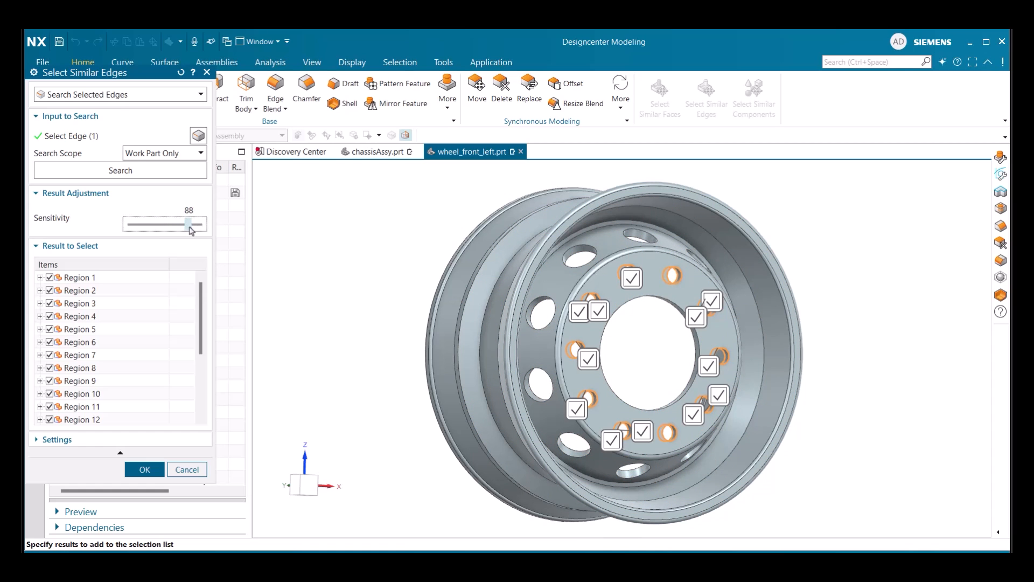
{"action": "mouse_move", "coordinate": [123, 280]}
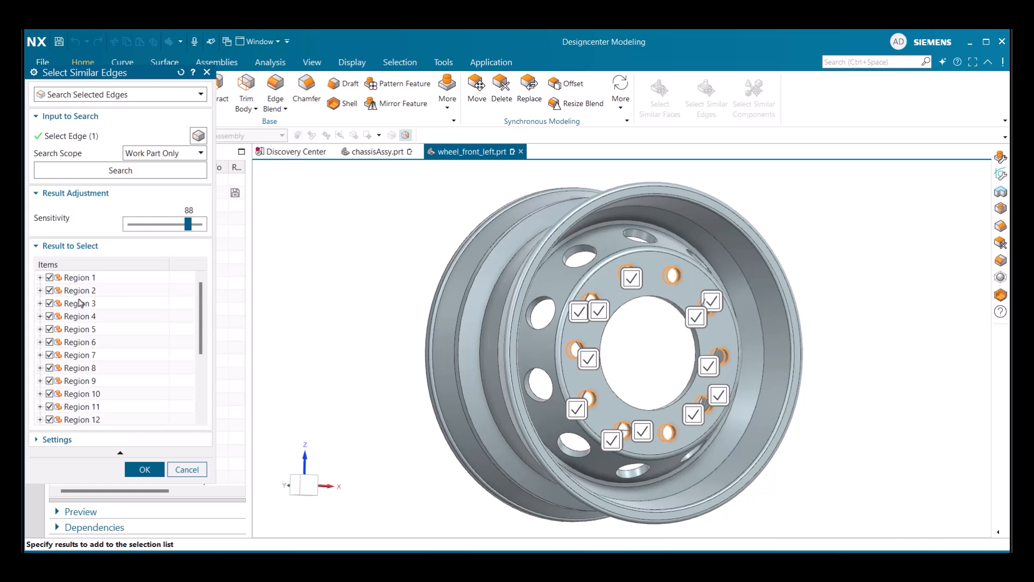
Deselect all results, keep four bolt-hole edge regions, and apply a 3 mm, 45° chamfer.
{"action": "right_click", "coordinate": [79, 303]}
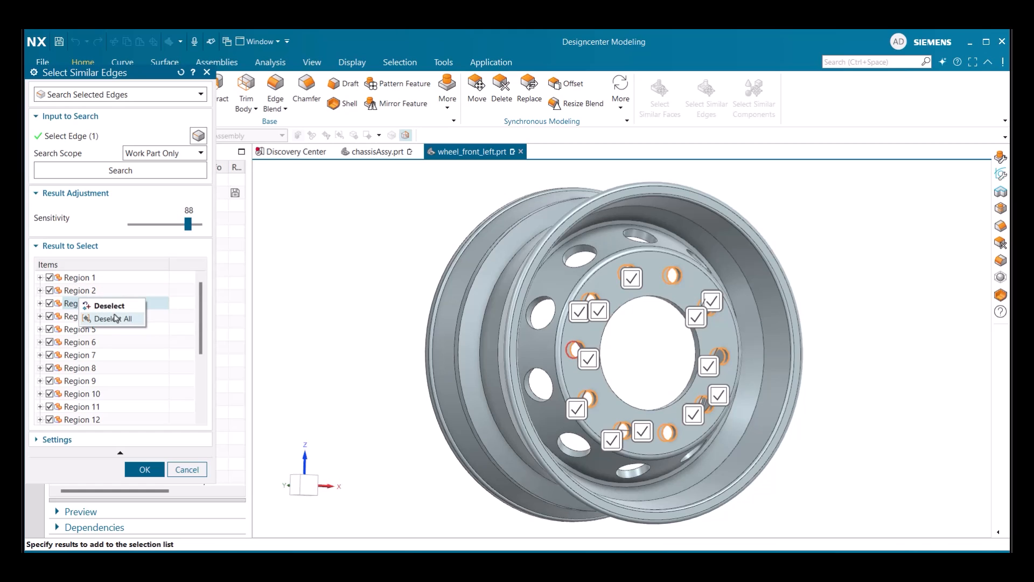
{"action": "left_click", "coordinate": [116, 317]}
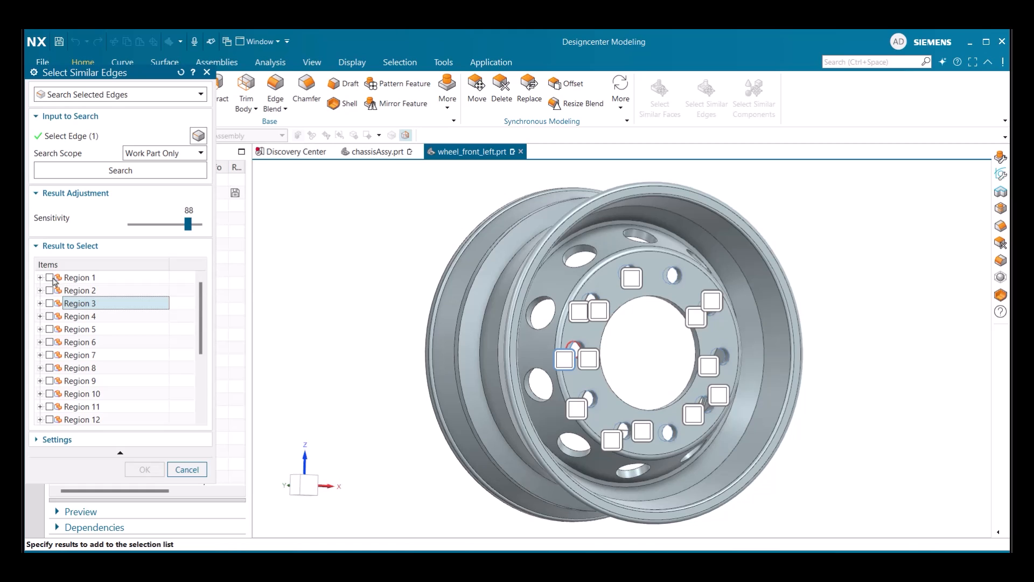
{"action": "left_click", "coordinate": [50, 277]}
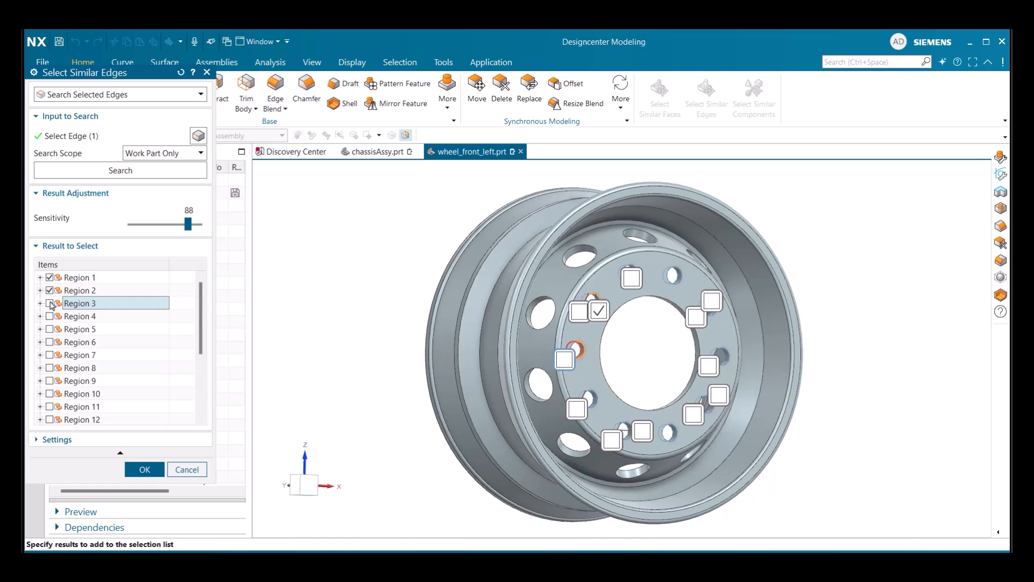
{"action": "left_click", "coordinate": [49, 303]}
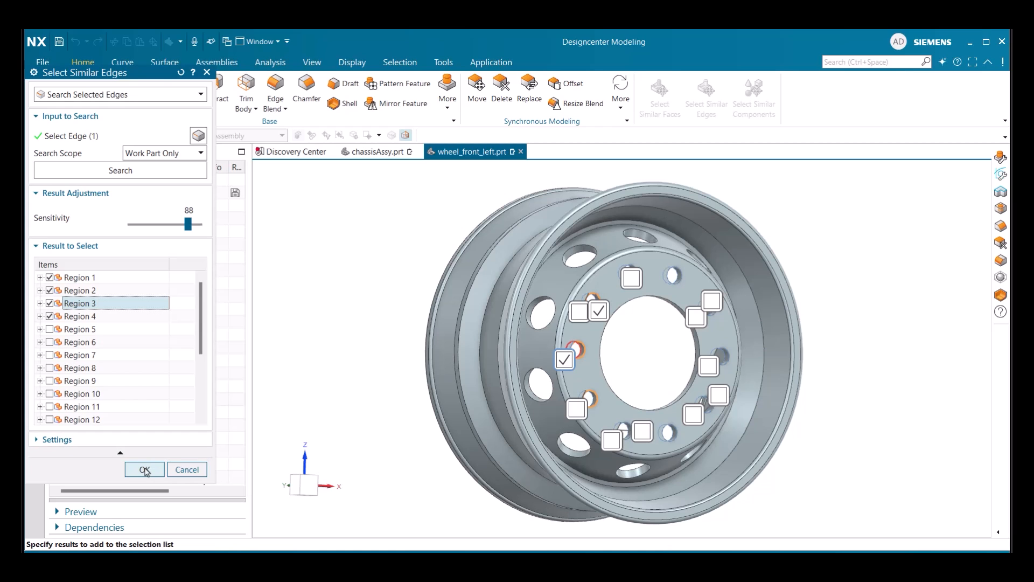
{"action": "left_click", "coordinate": [143, 469]}
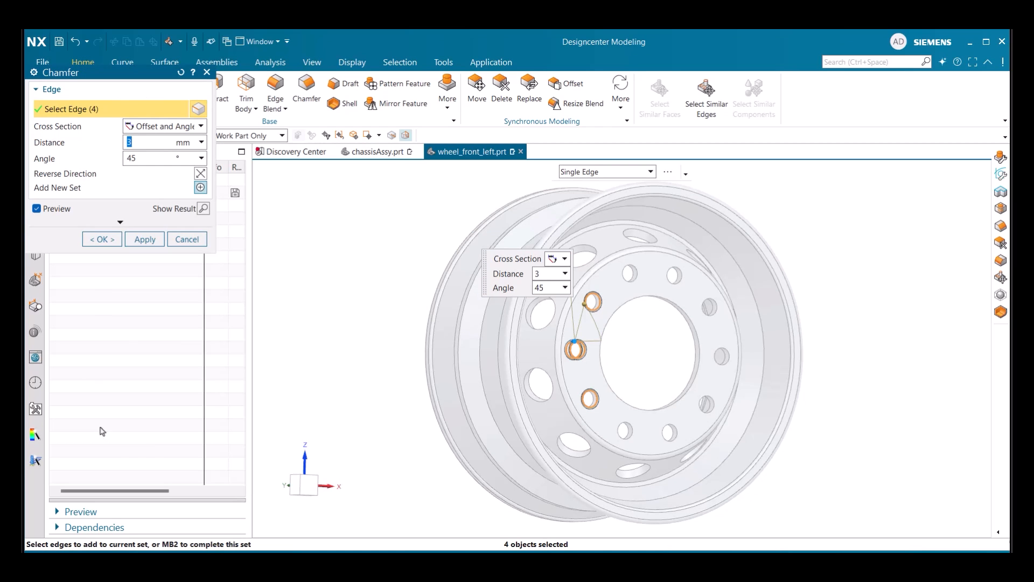
{"action": "left_click", "coordinate": [187, 239]}
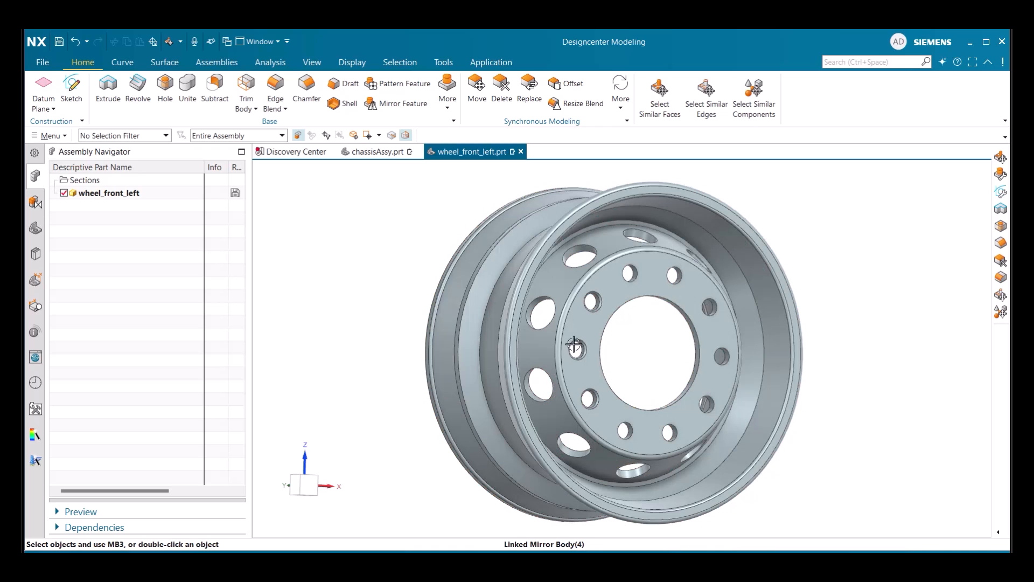
{"action": "left_click", "coordinate": [74, 42]}
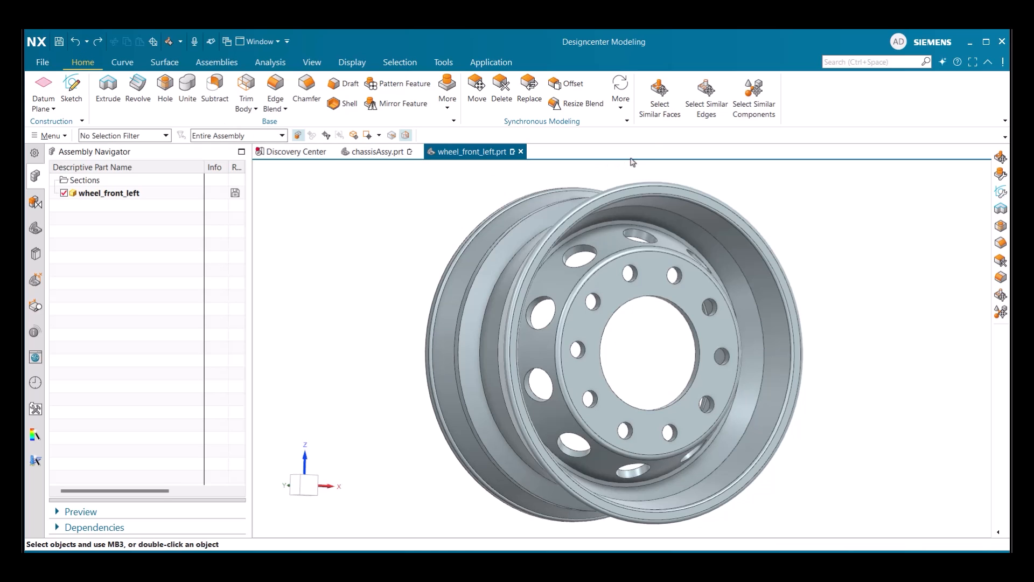
{"action": "left_click", "coordinate": [659, 96]}
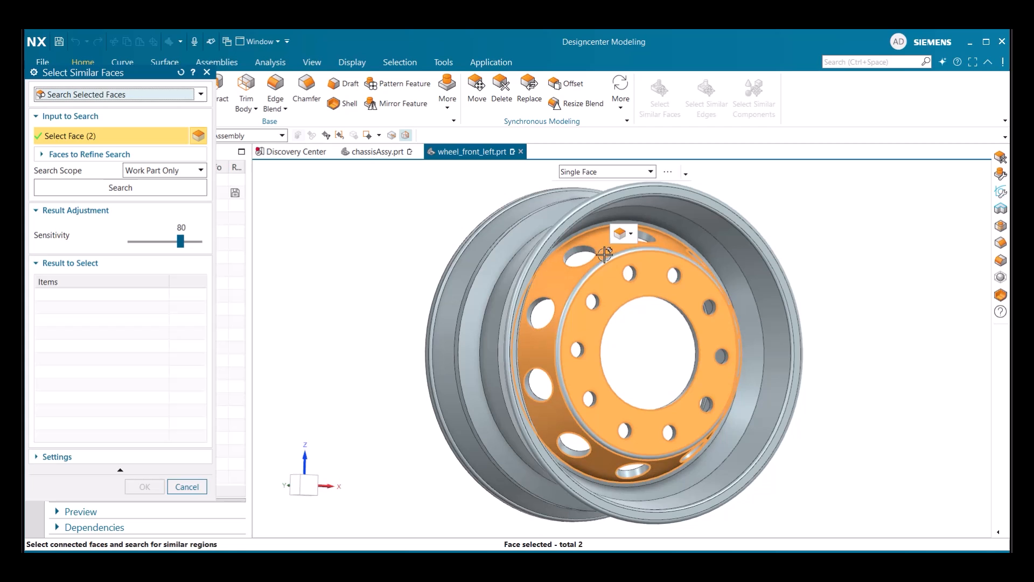
{"action": "left_click", "coordinate": [603, 254]}
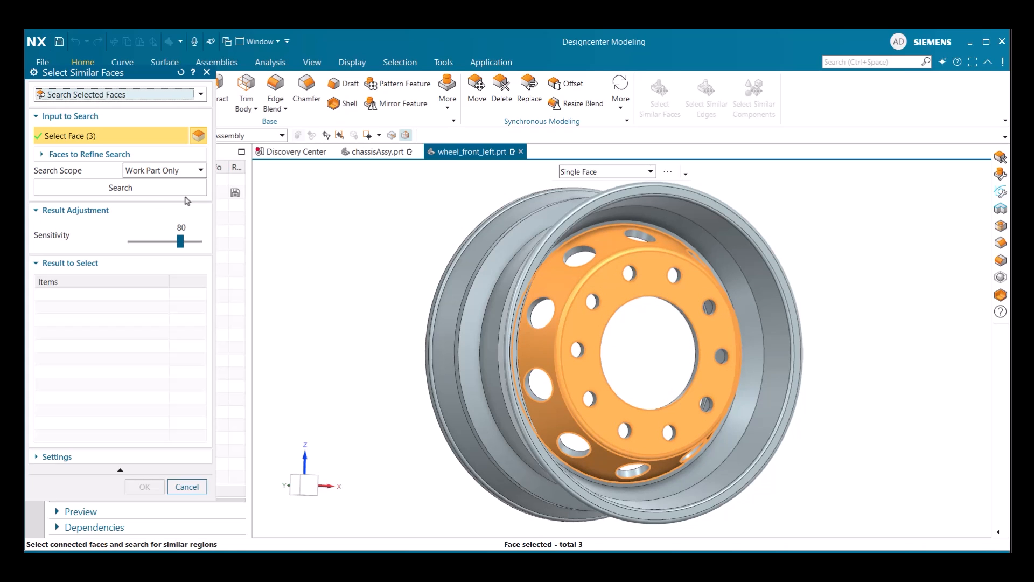
{"action": "left_click", "coordinate": [186, 486]}
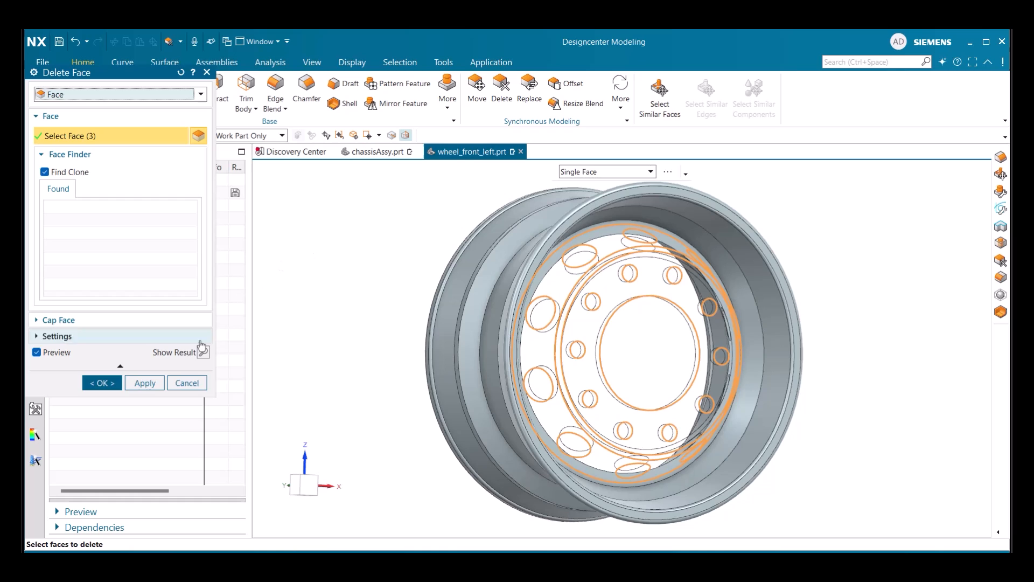
{"action": "left_click", "coordinate": [101, 383]}
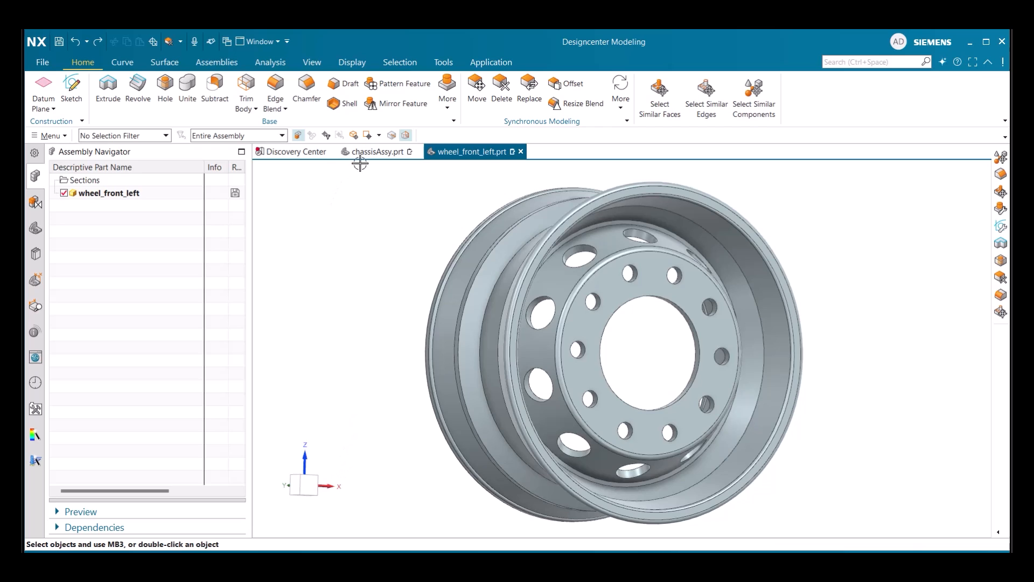
In chassisAssy.prt, run Select Similar Components to select the wheels matching the front-left wheel.
{"action": "left_click", "coordinate": [376, 151]}
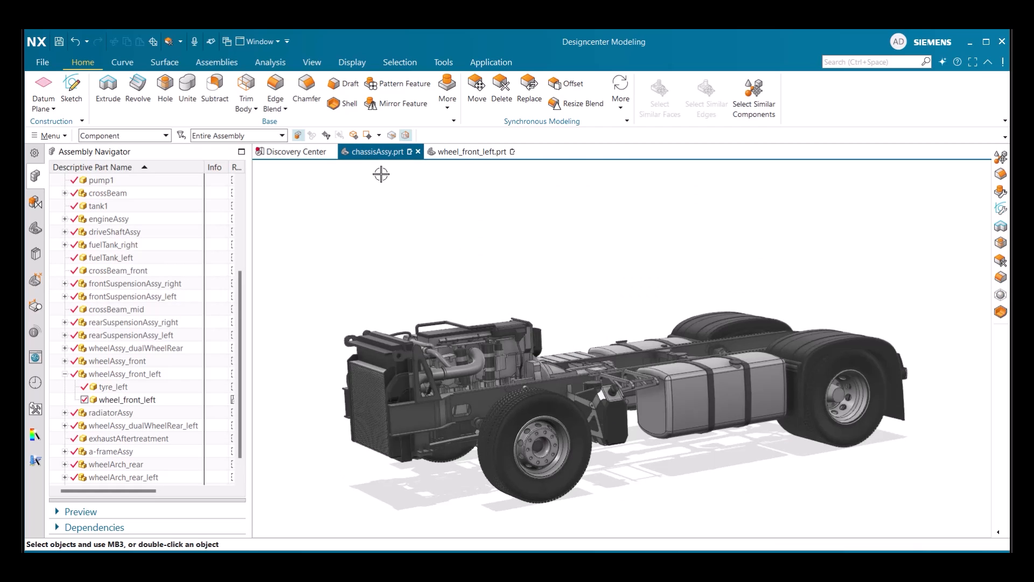
{"action": "left_click", "coordinate": [754, 95]}
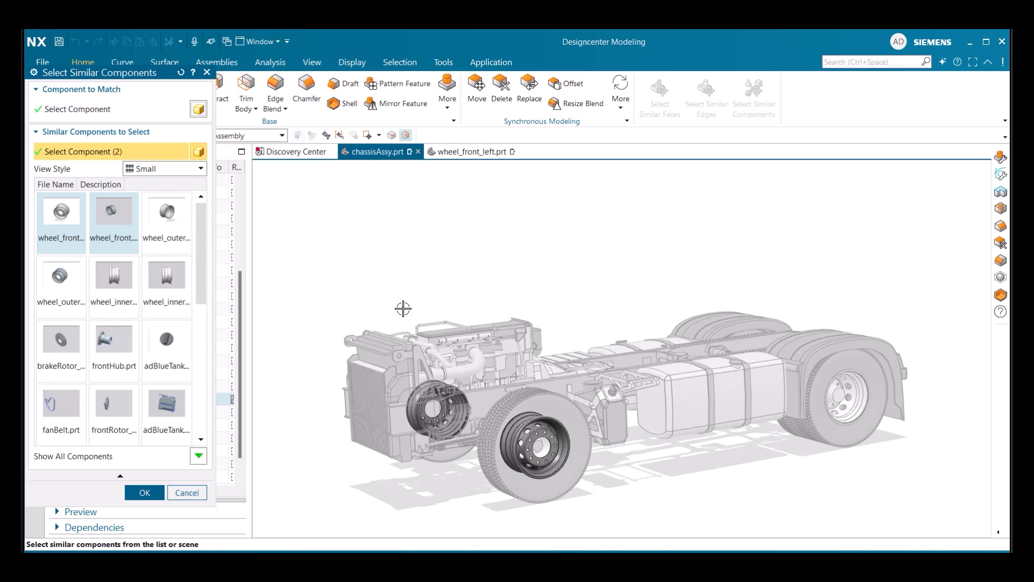
{"action": "left_click_drag", "start_coordinate": [403, 308], "coordinate": [392, 264]}
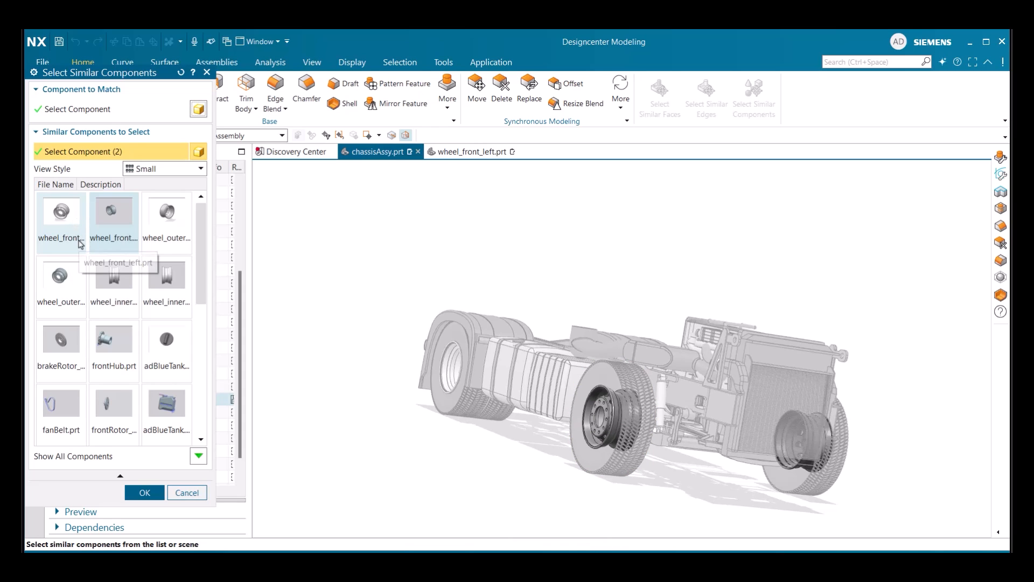
{"action": "scroll", "scroll_direction": "down", "scroll_amount": 3}
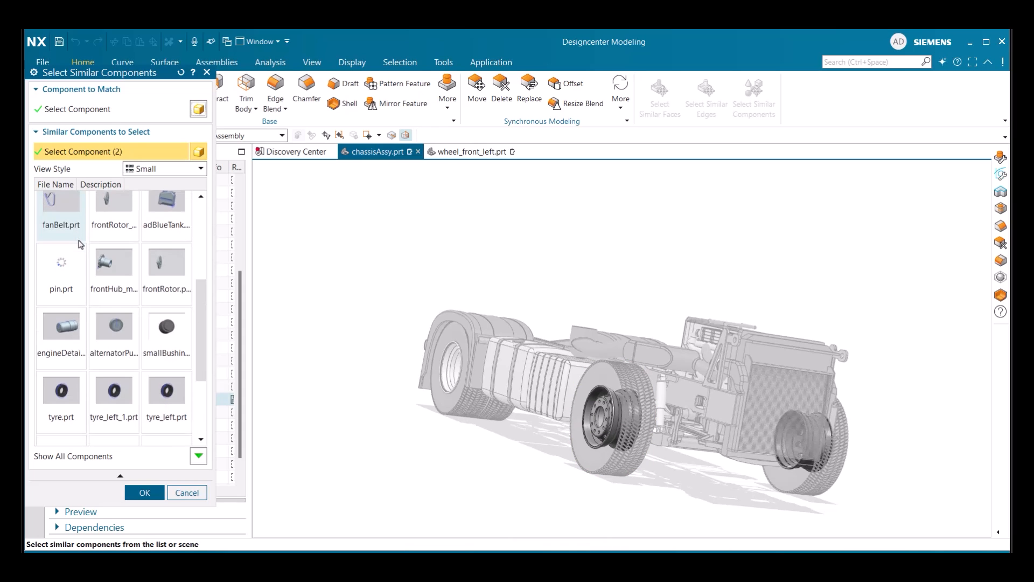
{"action": "scroll", "scroll_direction": "down", "scroll_amount": 3}
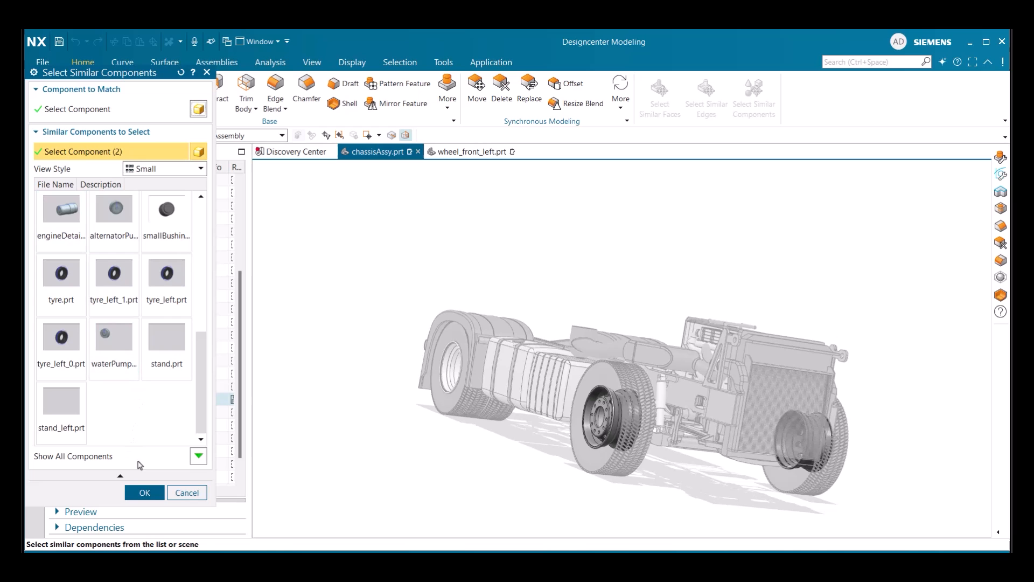
{"action": "left_click", "coordinate": [144, 492]}
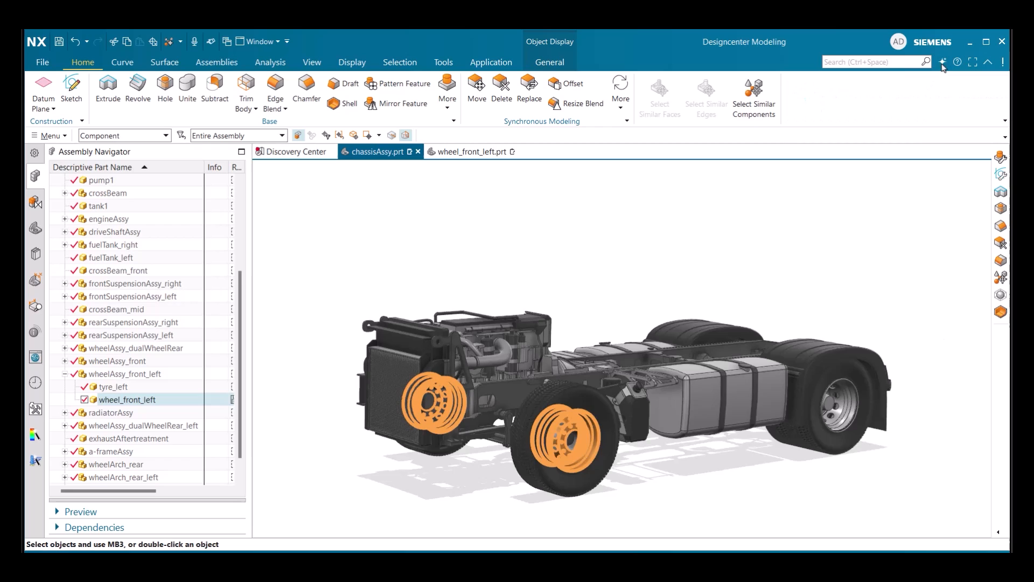
Ask Copilot 'How can I select different components?' and send the question.
{"action": "left_click", "coordinate": [941, 63]}
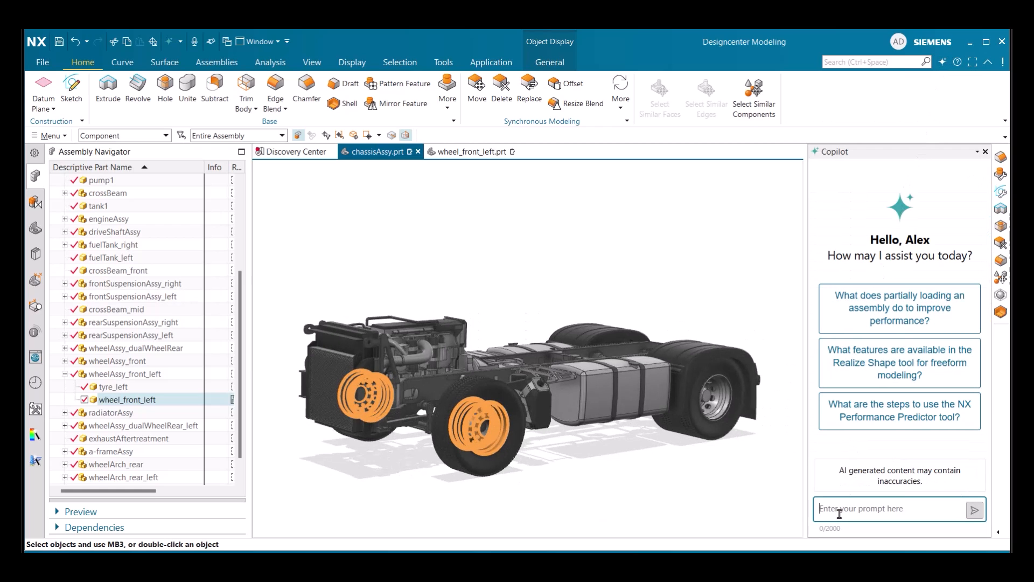
{"action": "type", "text": "How can I select"}
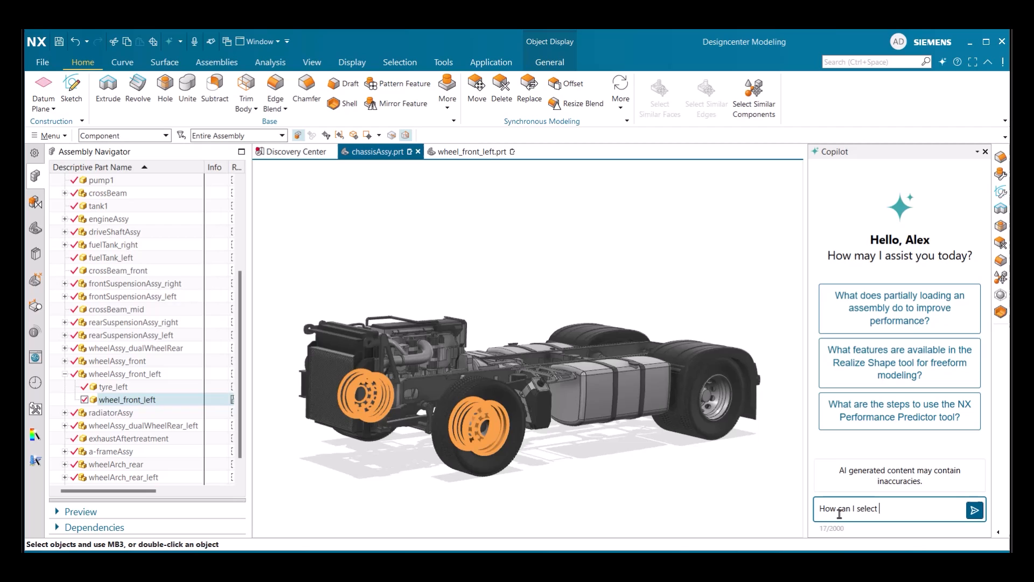
{"action": "type", "text": "different components"}
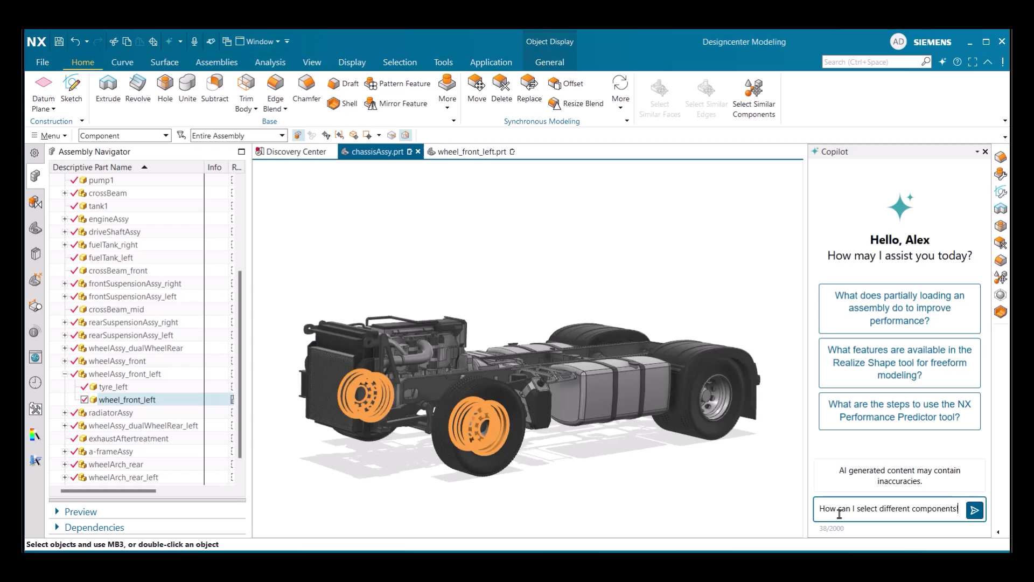
{"action": "left_click", "coordinate": [975, 510]}
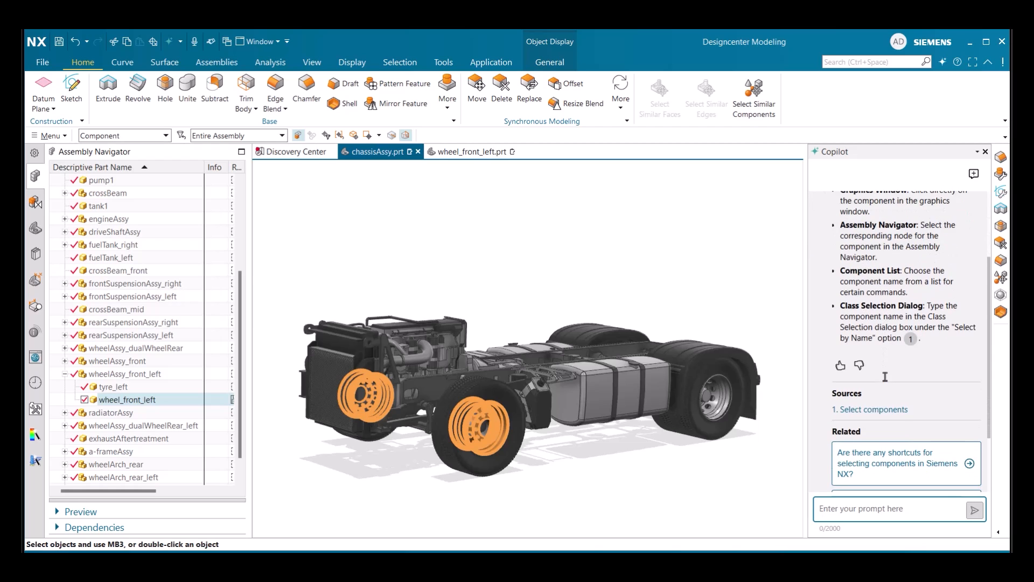
Scroll through Copilot's selection-shortcuts answer, its four methods, sources and related questions.
{"action": "scroll", "scroll_direction": "down", "scroll_amount": 3}
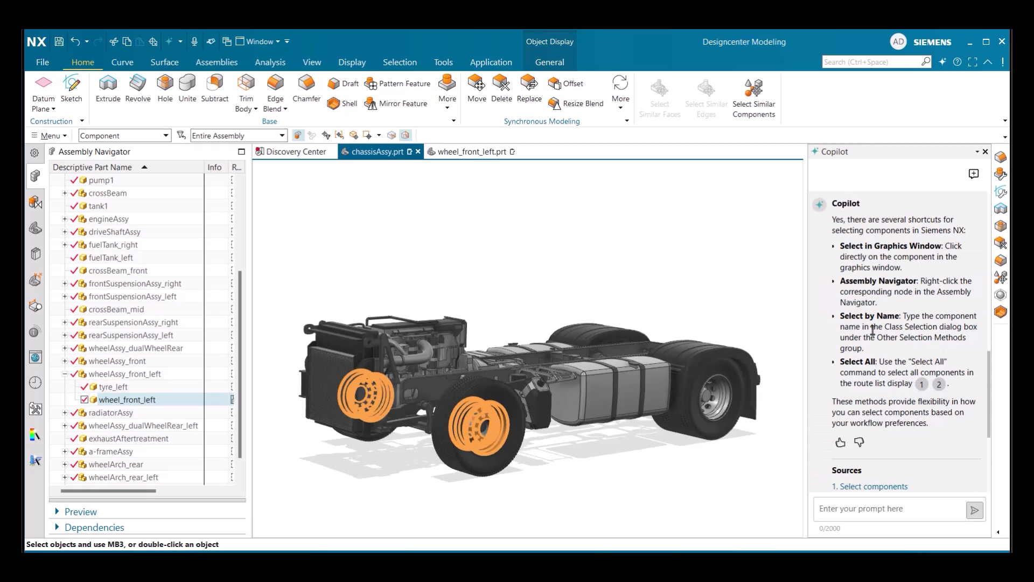
{"action": "scroll", "scroll_direction": "down", "scroll_amount": 3}
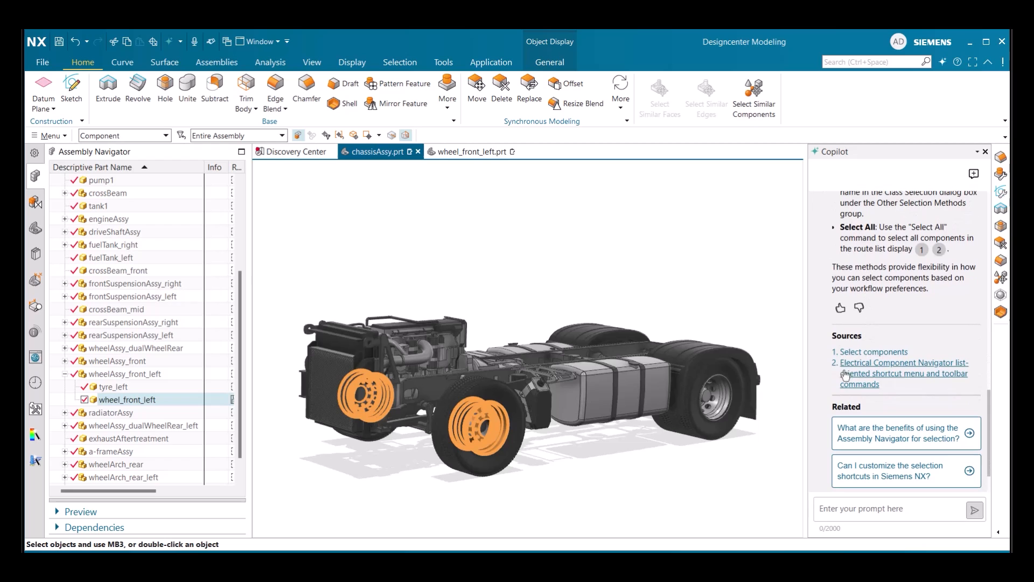
{"action": "scroll", "scroll_direction": "down", "scroll_amount": 3}
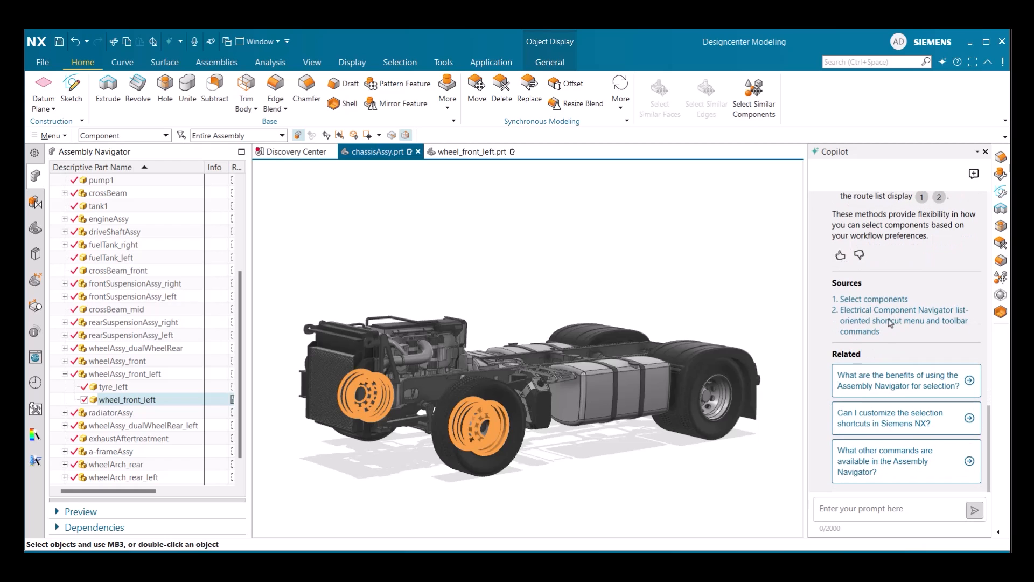